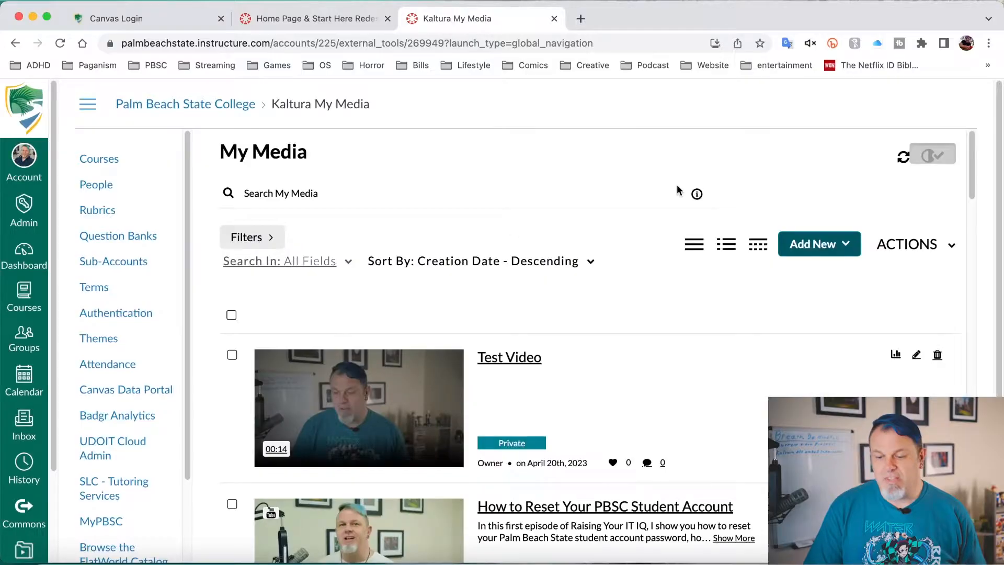
Bring up the Add New media options in Kaltura My Media.
click(818, 244)
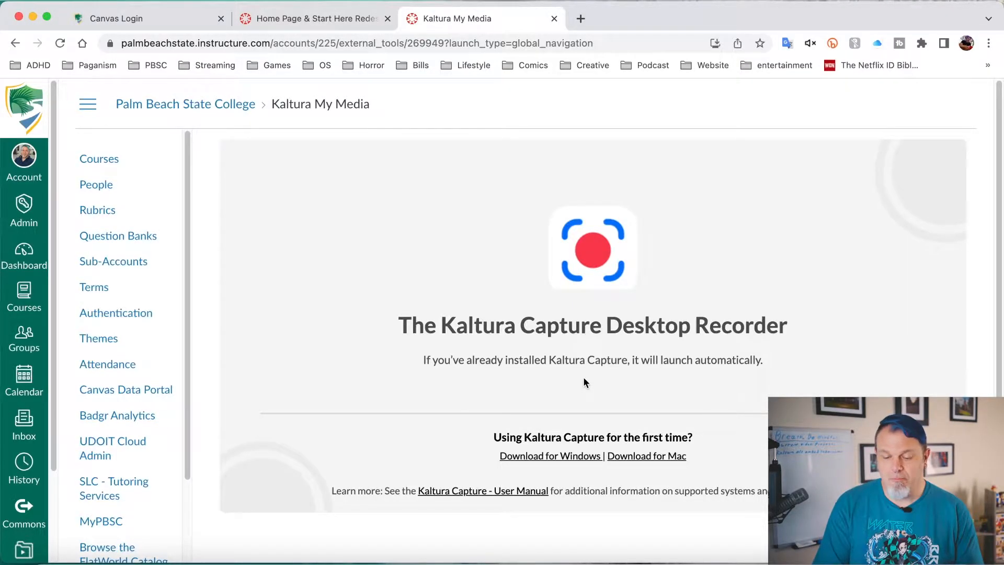
Download the Kaltura Capture Mac installer to Downloads and confirm KalturaCapture sits in Applications.
click(645, 454)
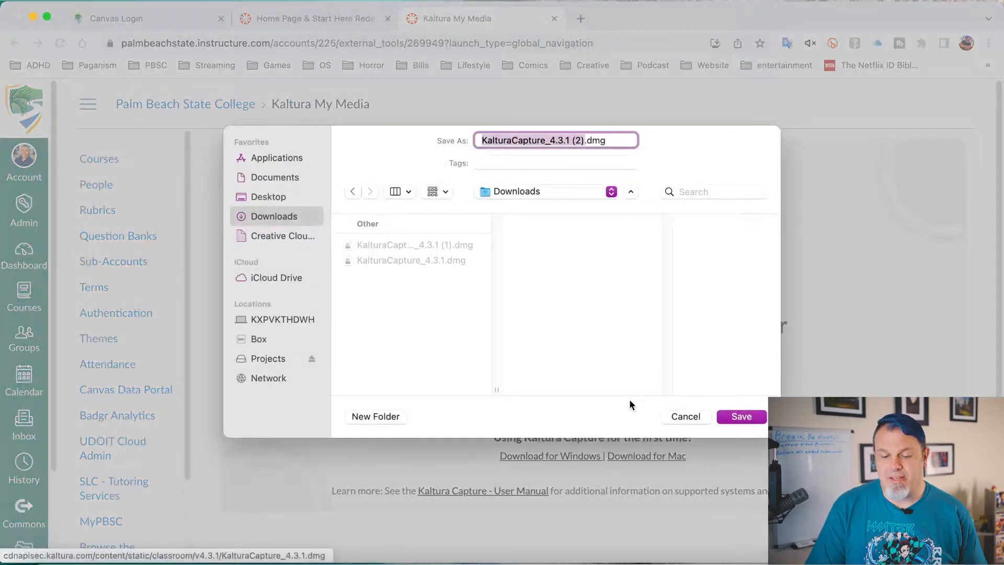
mouse_move(432, 264)
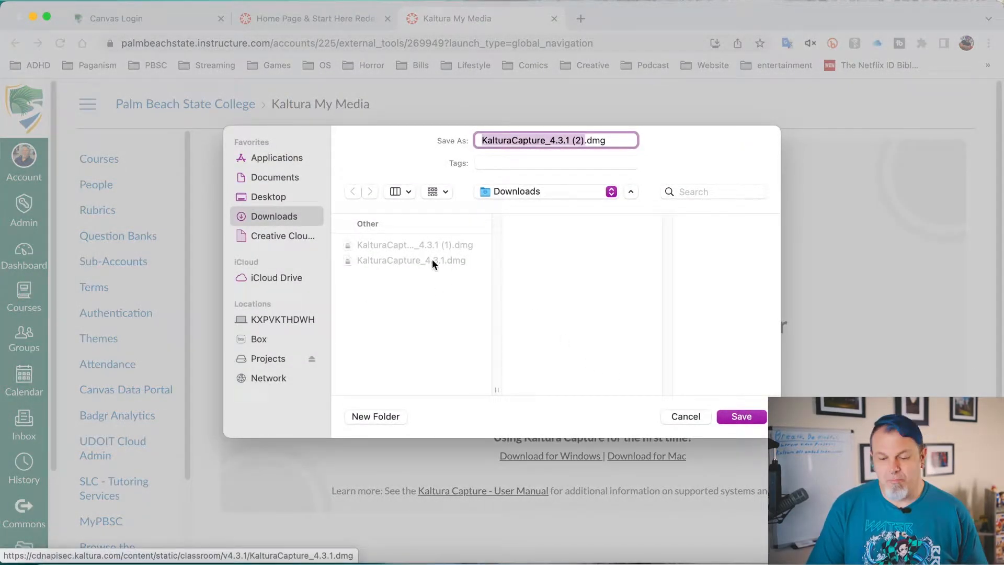
click(740, 416)
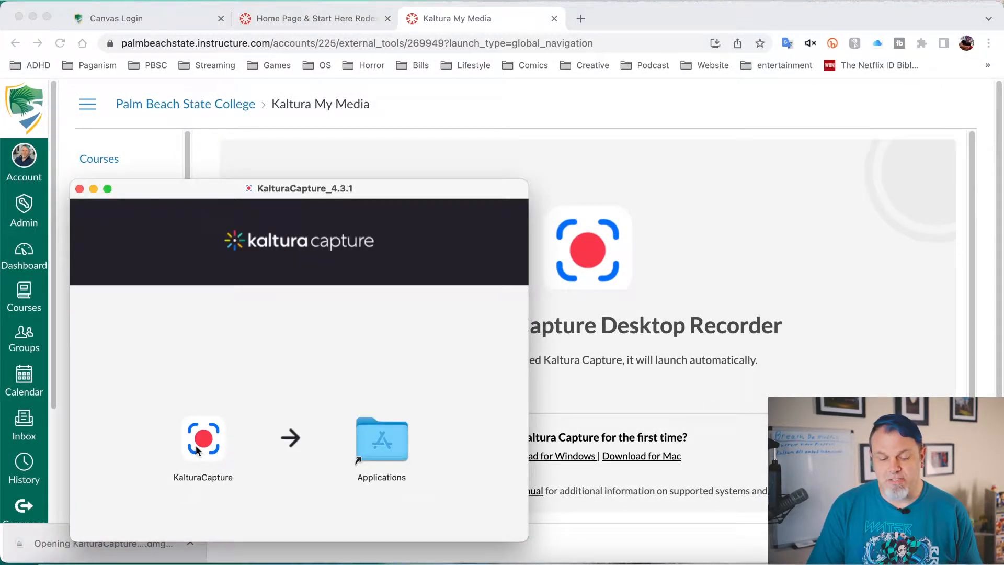
click(203, 438)
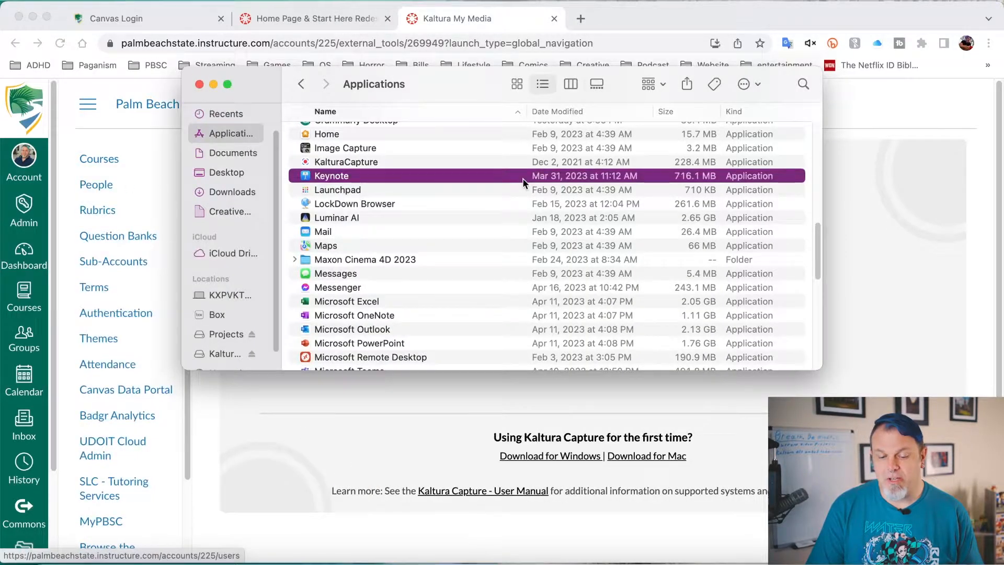
click(201, 83)
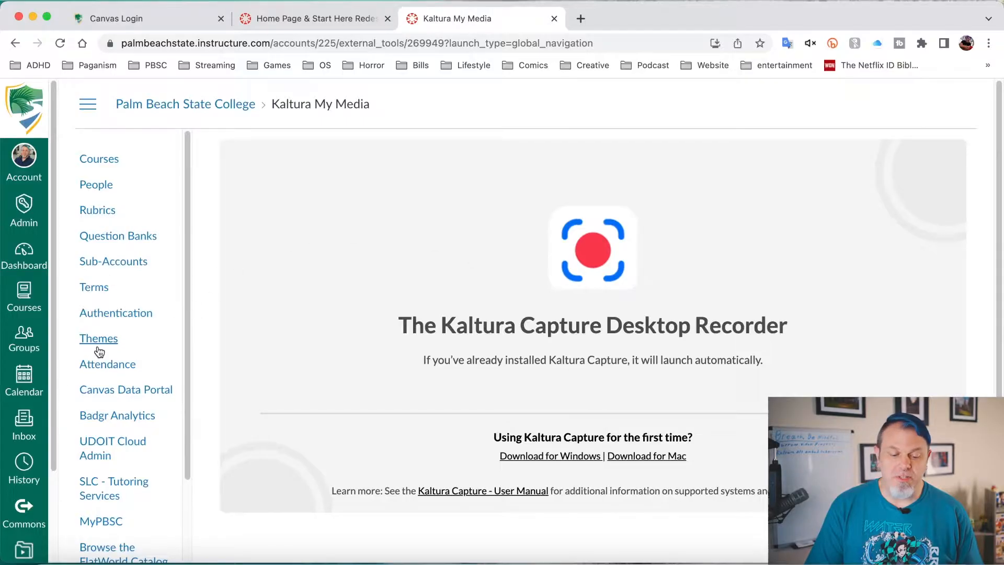
mouse_move(24, 512)
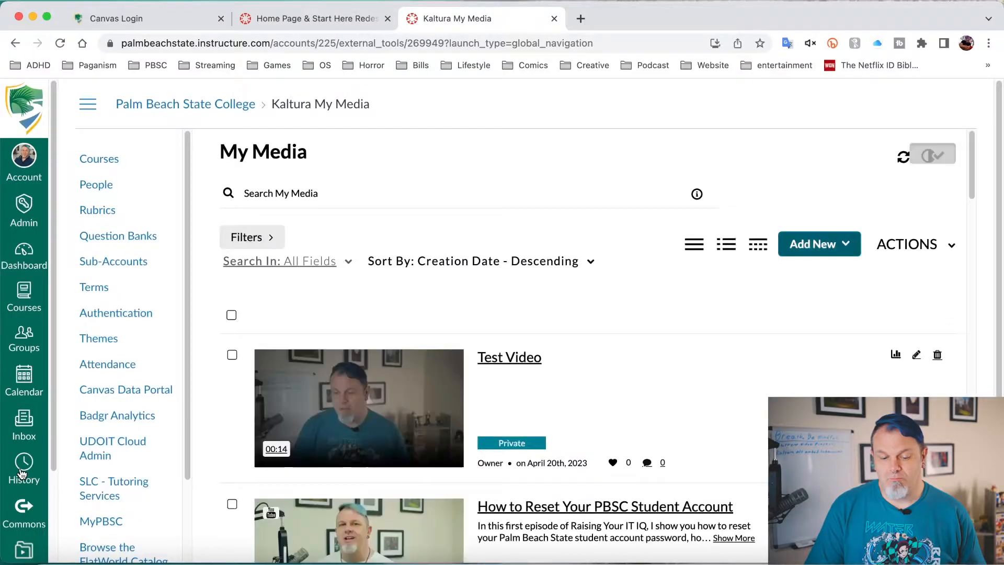
mouse_move(818, 243)
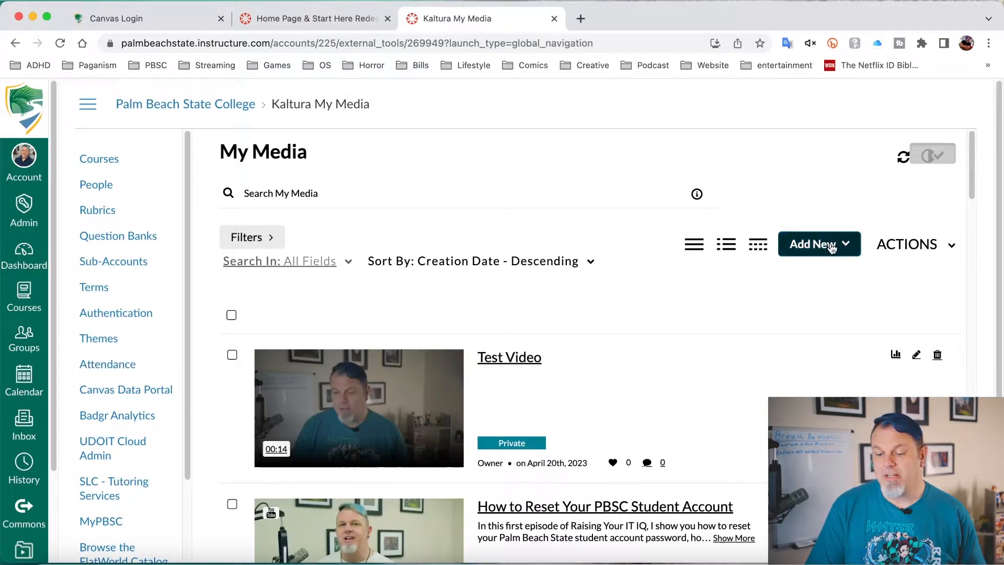
Launch Kaltura Capture via Add New and allow the browser to open the desktop recorder.
click(819, 243)
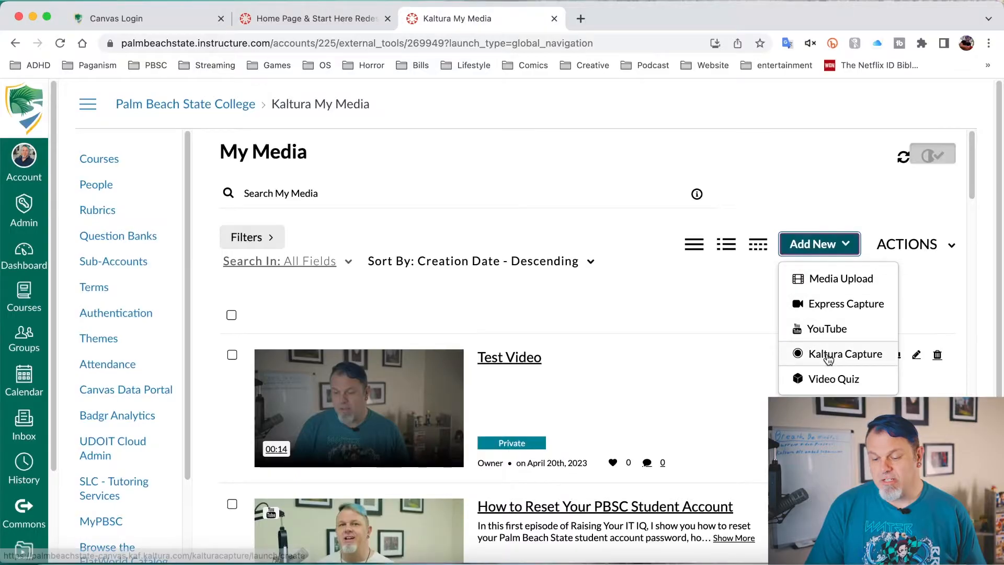
click(844, 353)
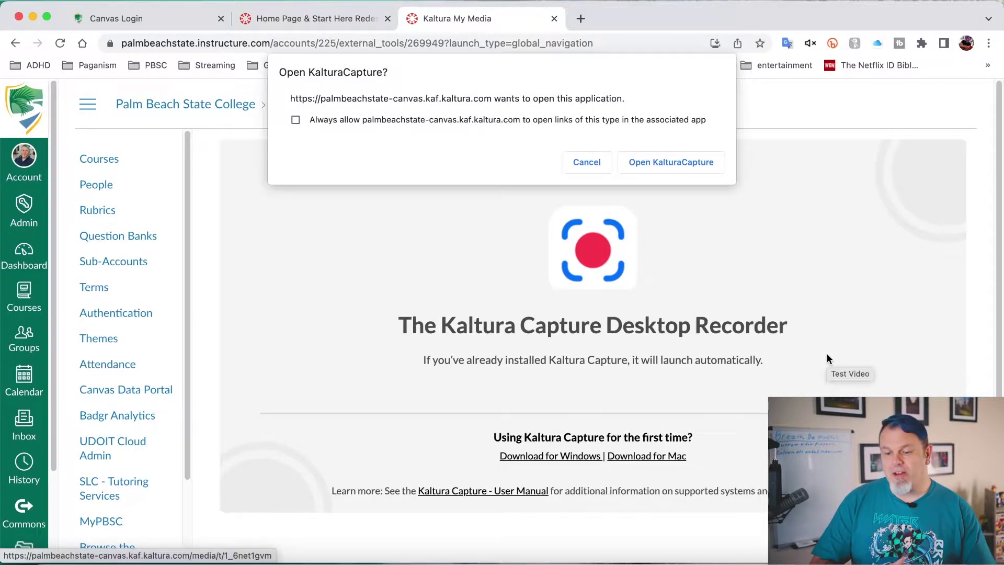
mouse_move(751, 200)
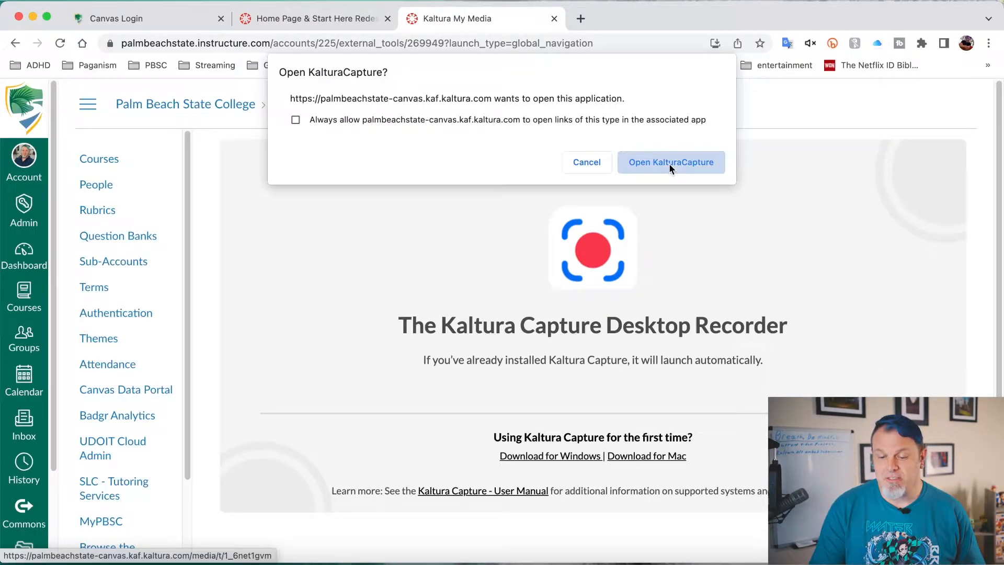
click(670, 162)
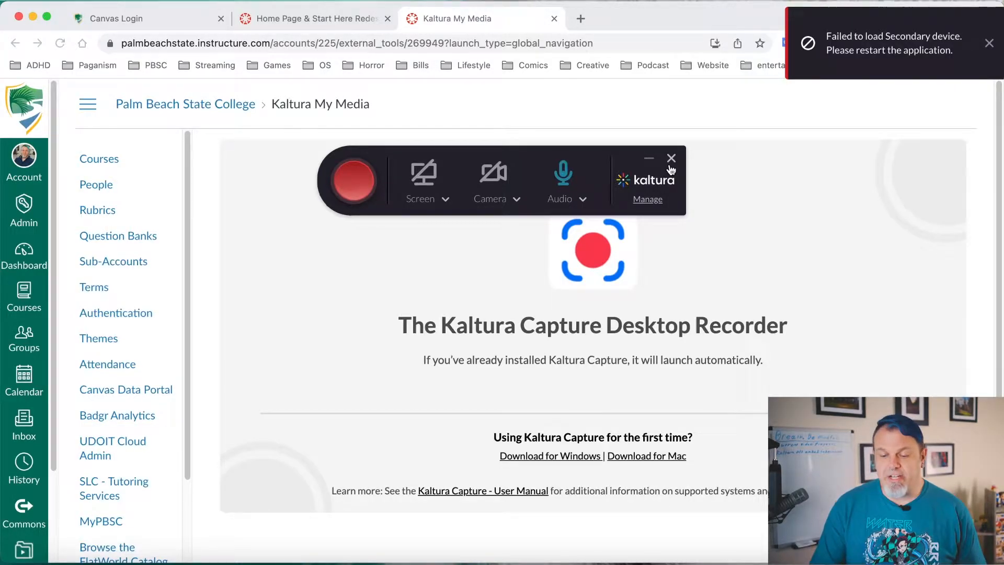
mouse_move(241, 121)
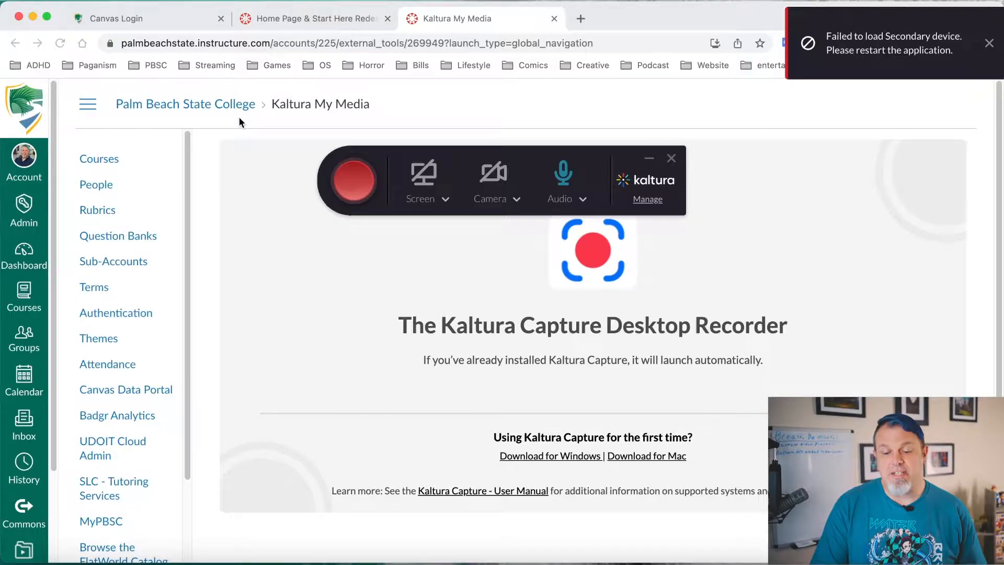
mouse_move(422, 175)
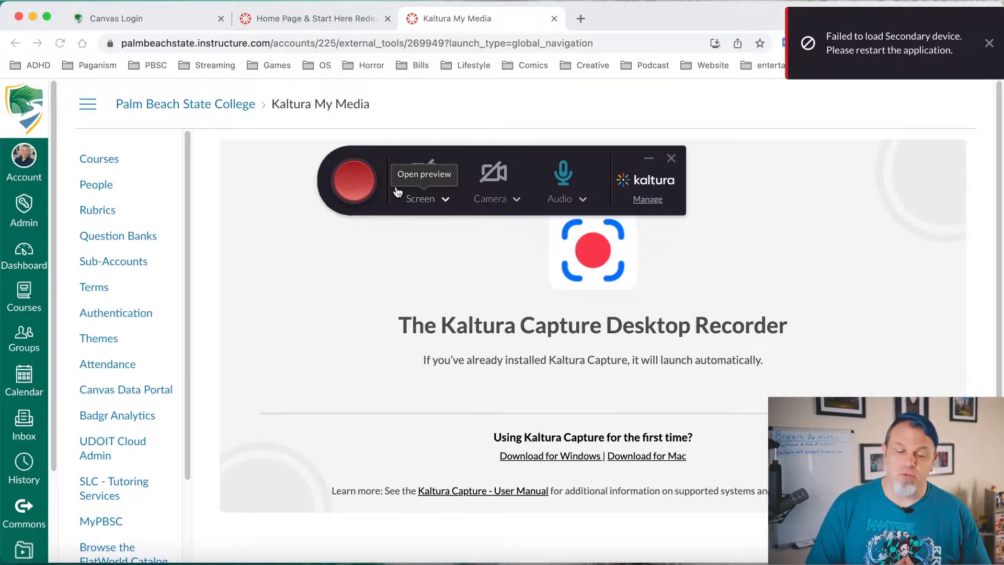
Bring up the Apple menu after Kaltura Capture reports a secondary device failed to load.
click(11, 6)
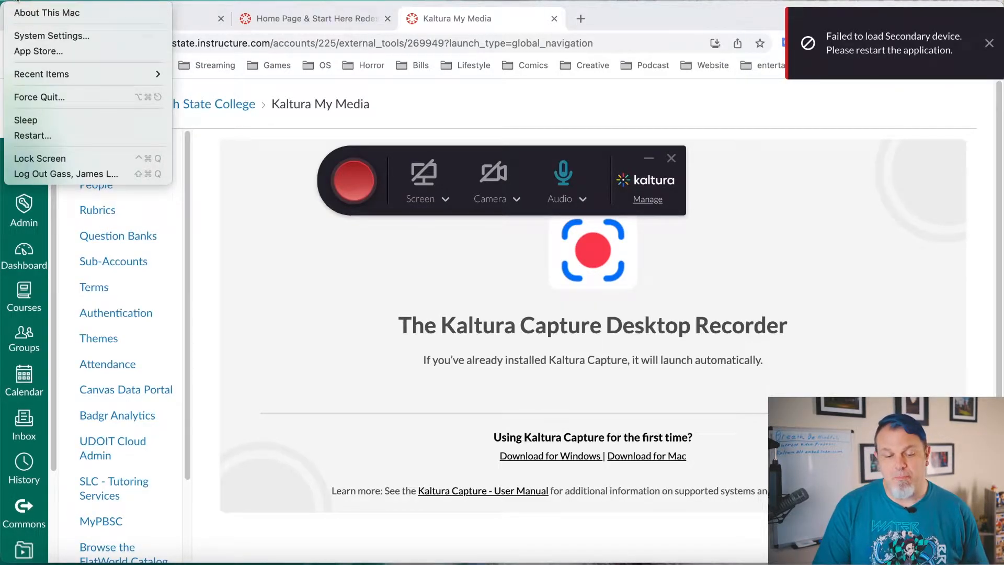
mouse_move(52, 36)
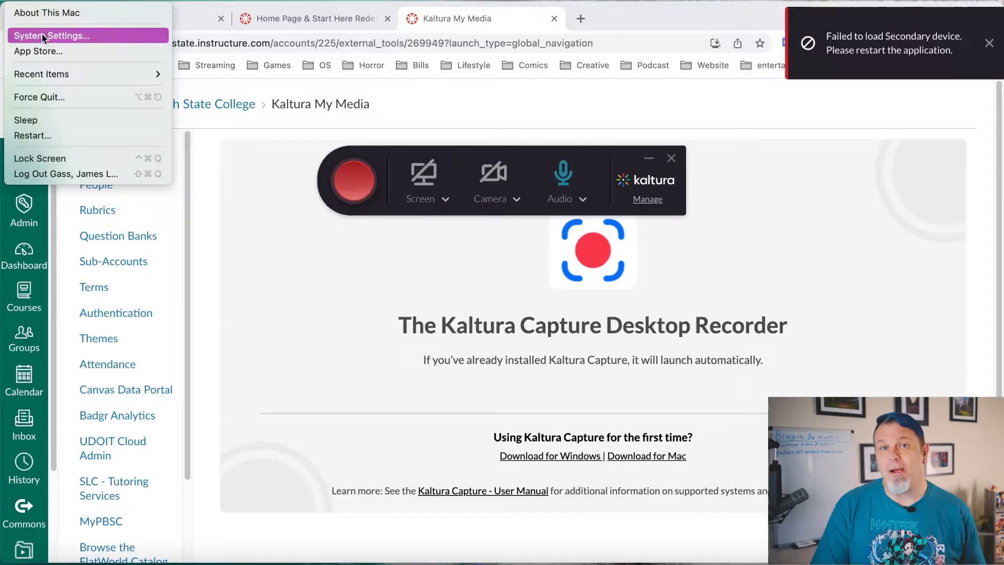
Grant KalturaCapture camera access under Privacy & Security, postponing its restart with Later.
click(51, 36)
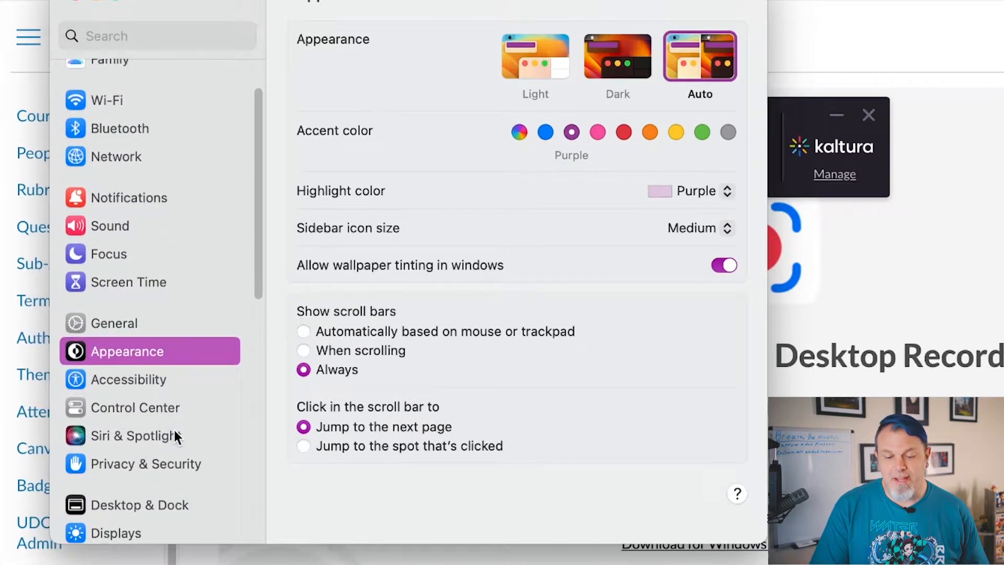
click(145, 463)
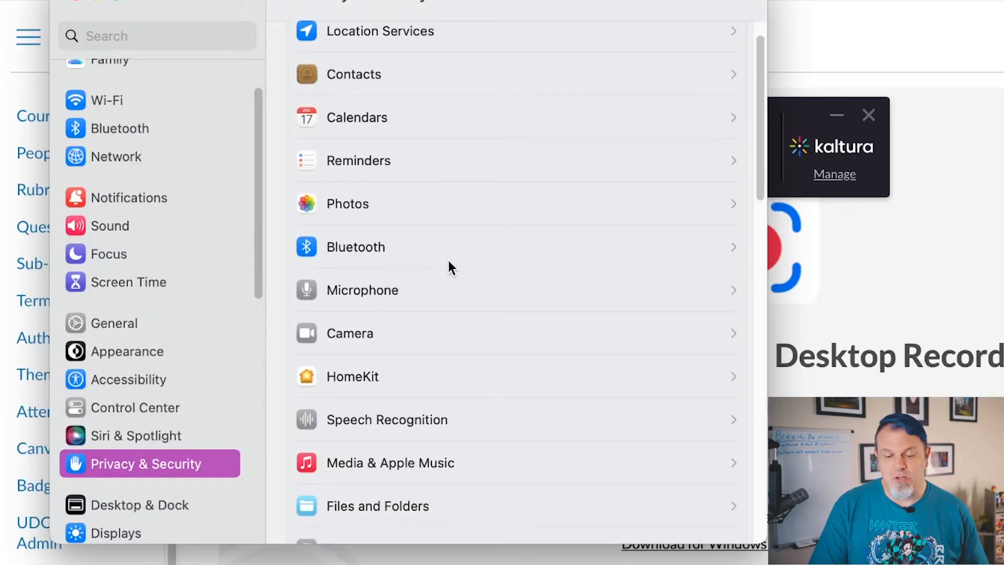
click(349, 333)
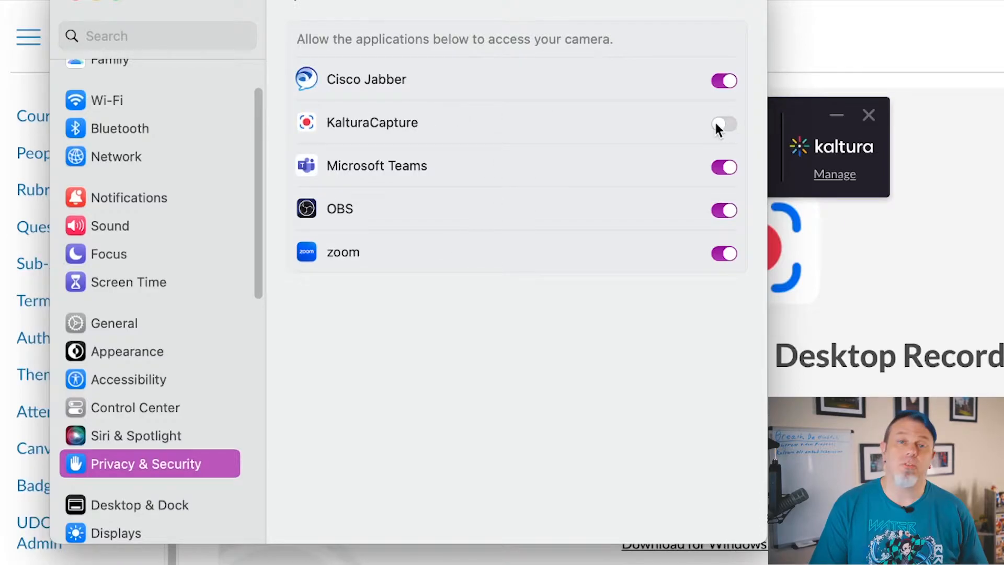
click(723, 125)
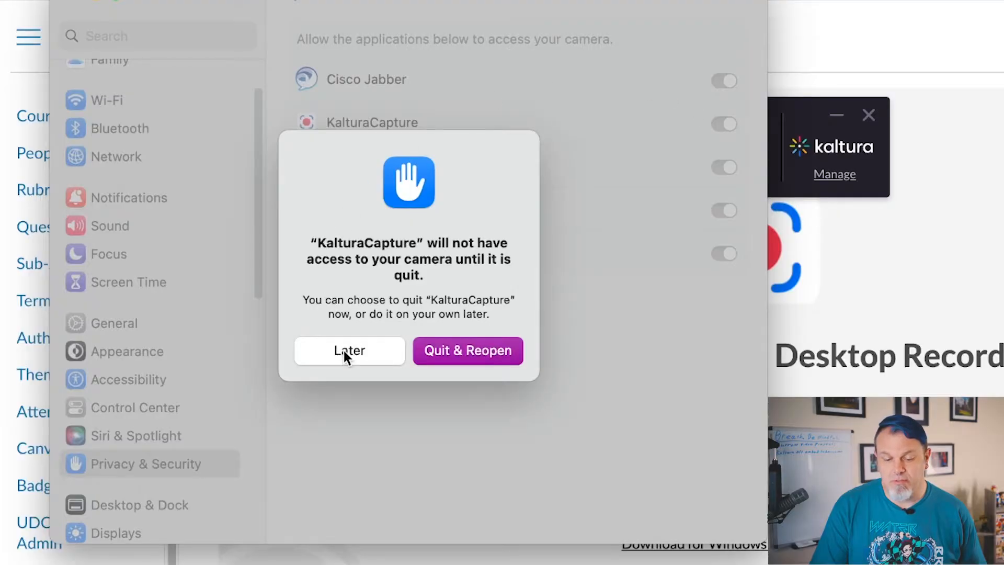
click(348, 350)
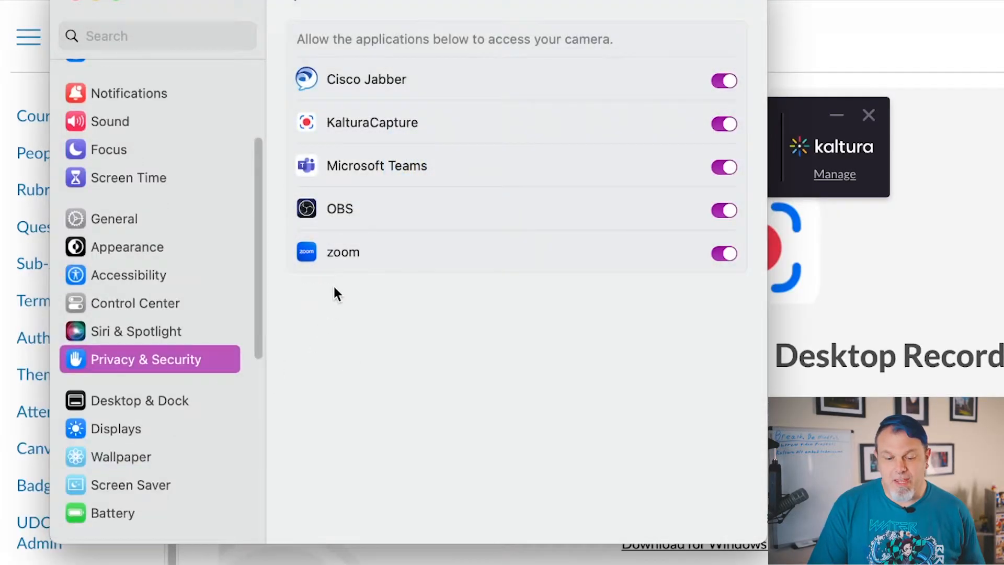
mouse_move(346, 266)
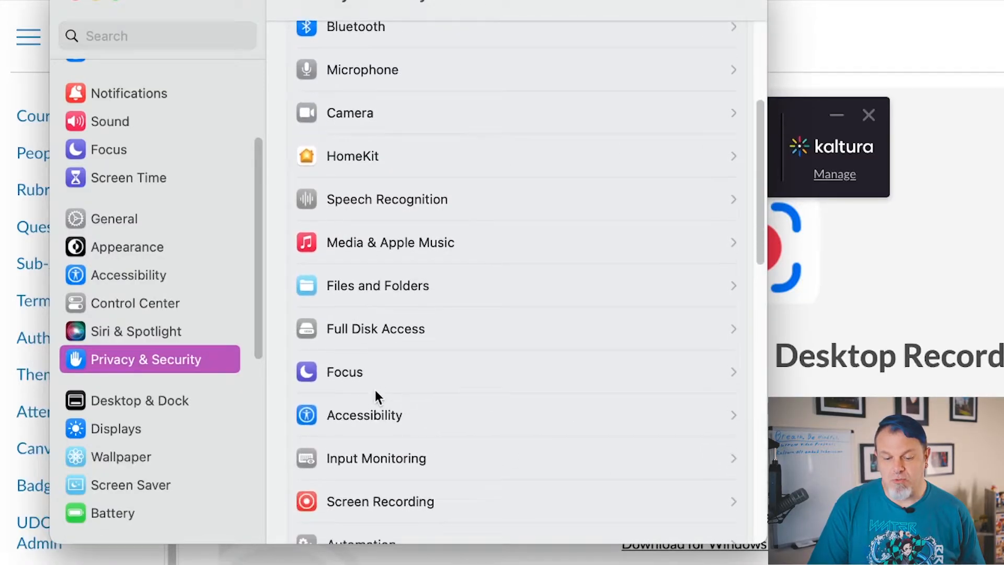
Grant KalturaCapture screen recording permission with the account password and quit and reopen it.
click(378, 501)
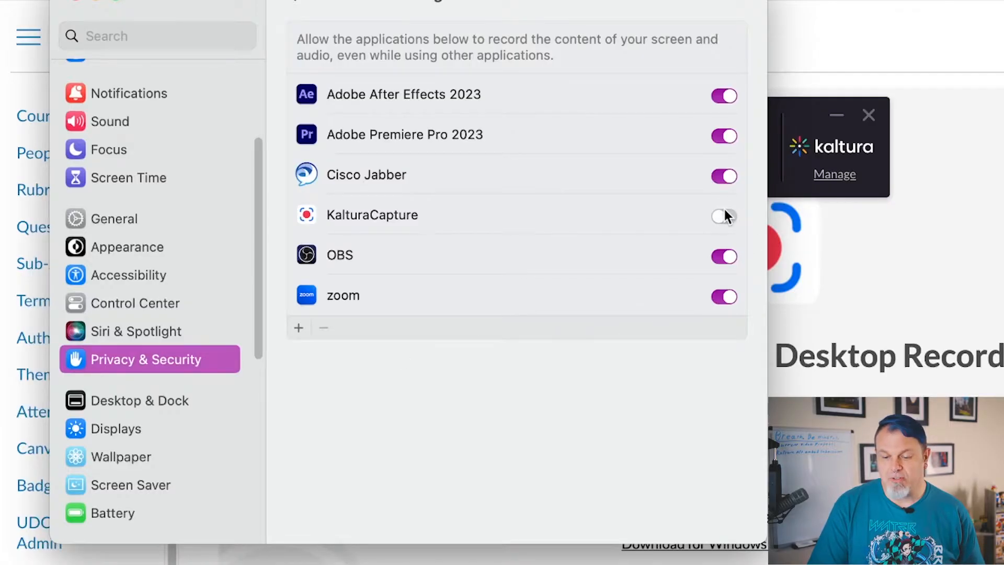
click(724, 216)
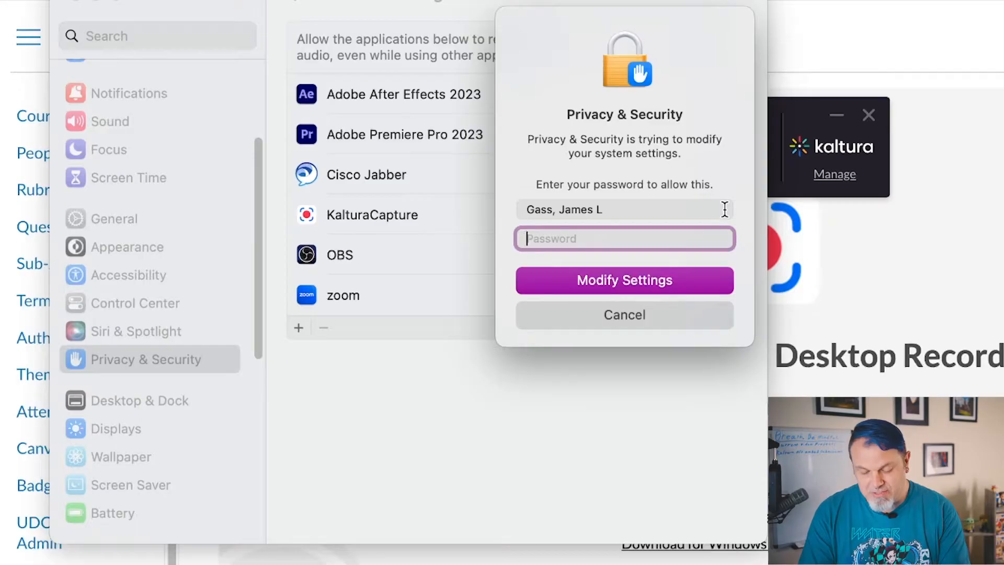
text(password)
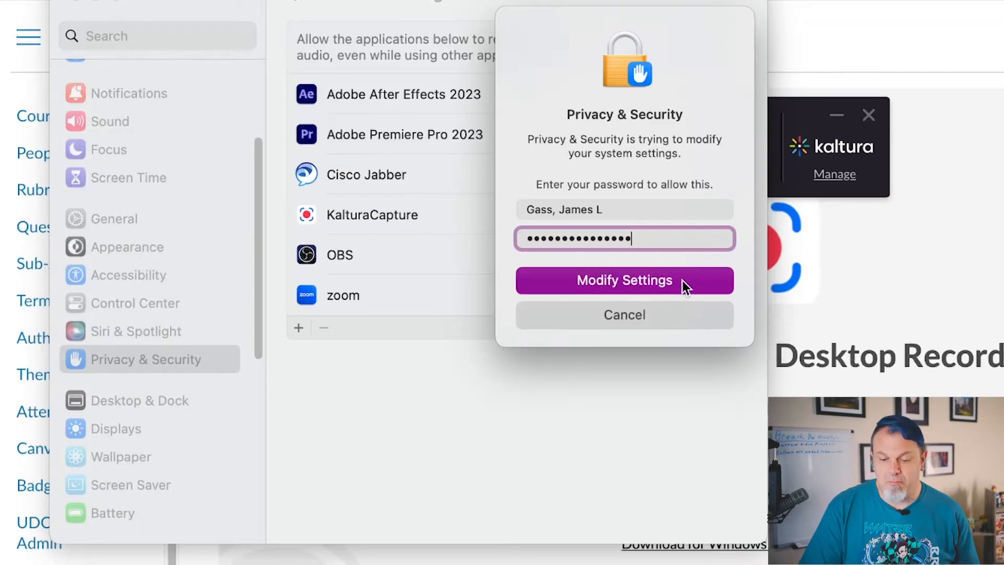
click(623, 280)
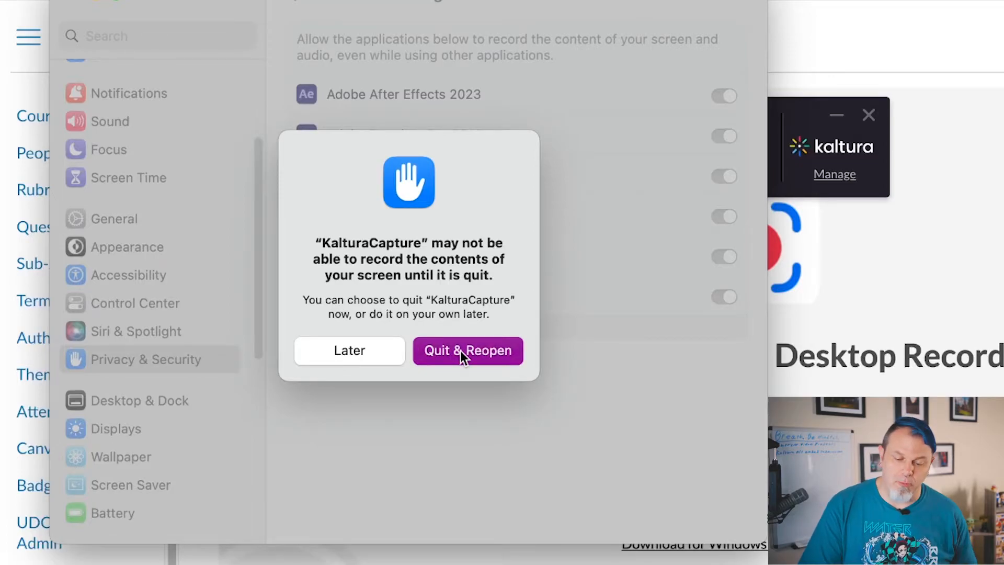
click(468, 350)
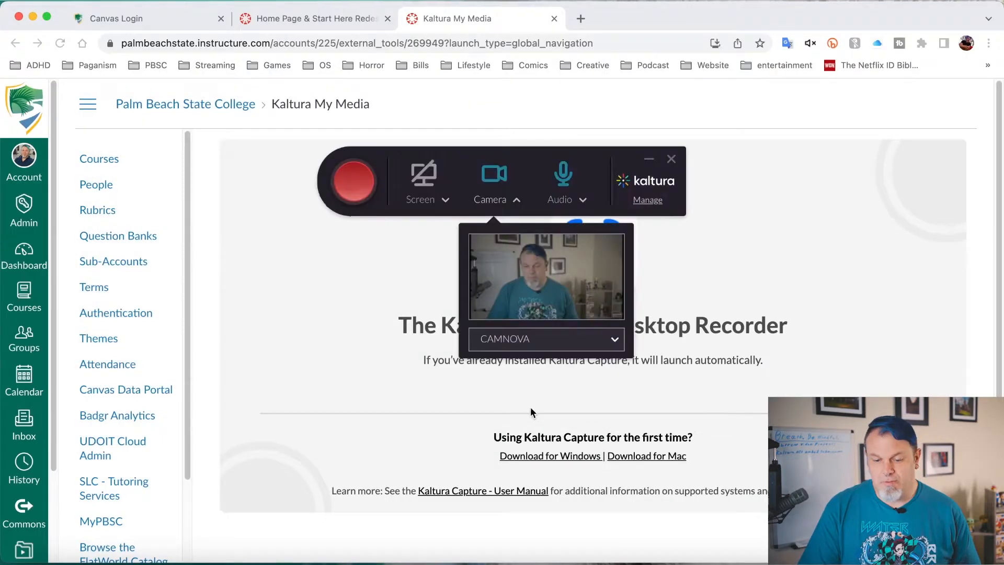
mouse_move(492, 173)
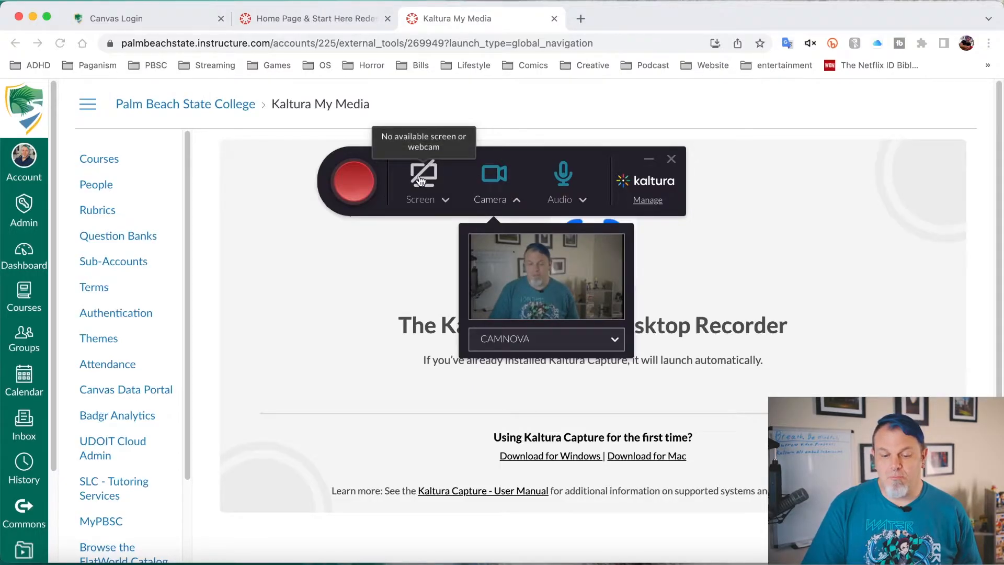
Enable full-screen capture and record about 20 seconds of screen with webcam and audio.
click(420, 180)
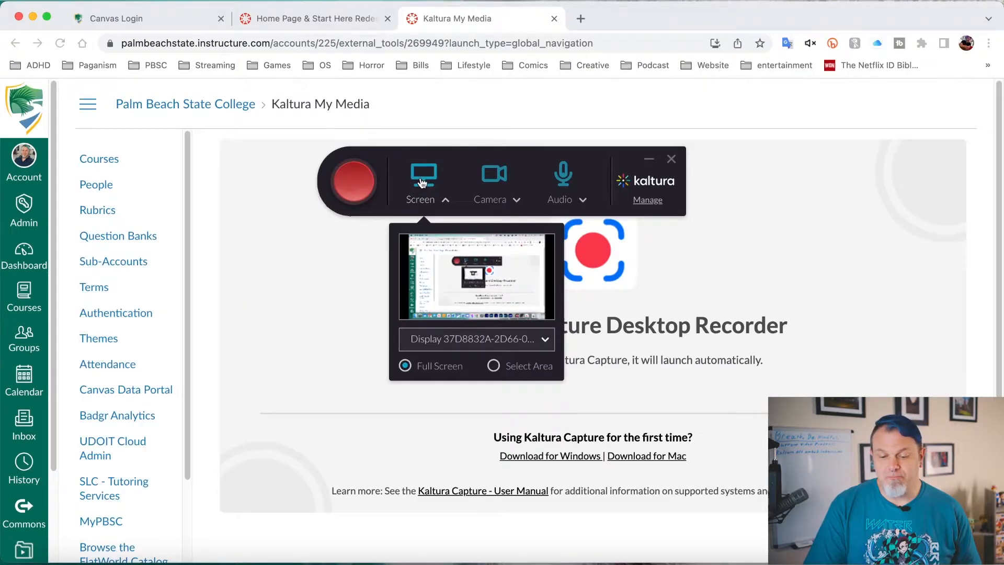
mouse_move(422, 177)
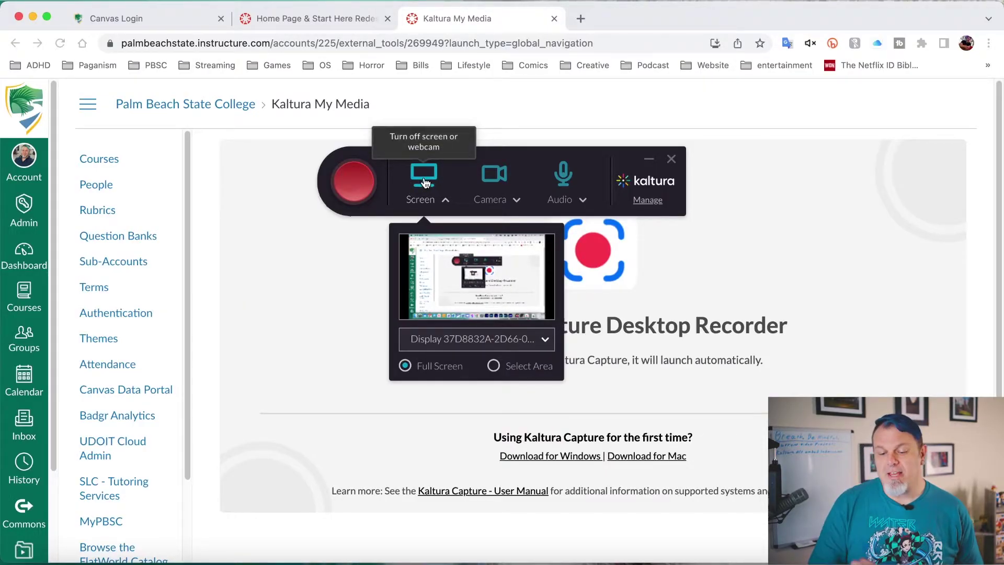
mouse_move(565, 176)
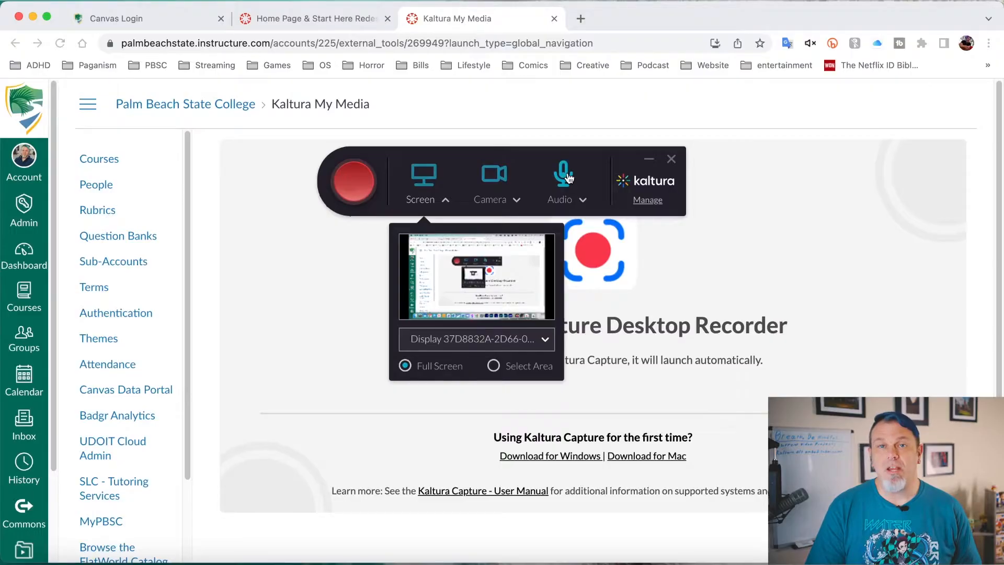
mouse_move(423, 181)
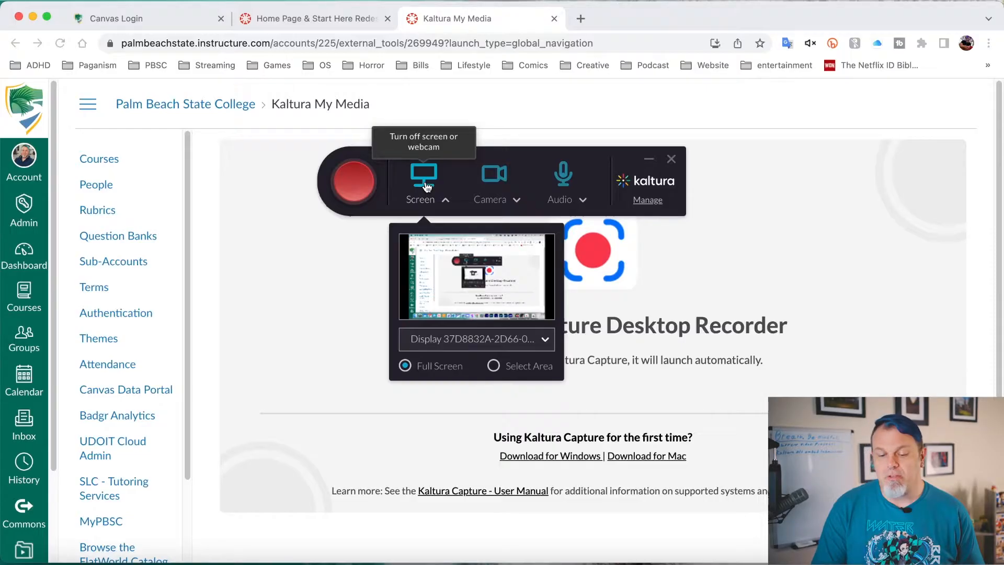
click(422, 175)
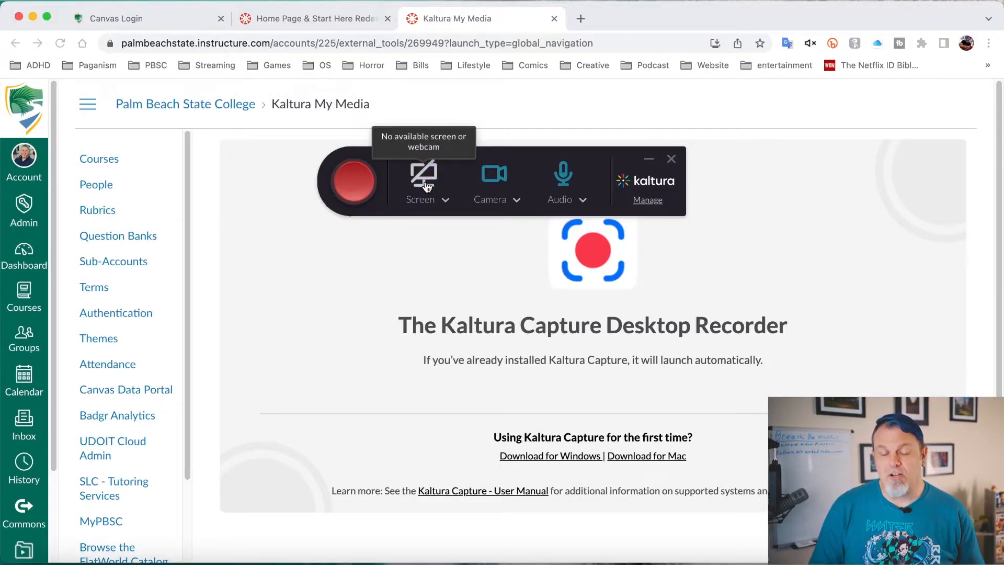
click(421, 180)
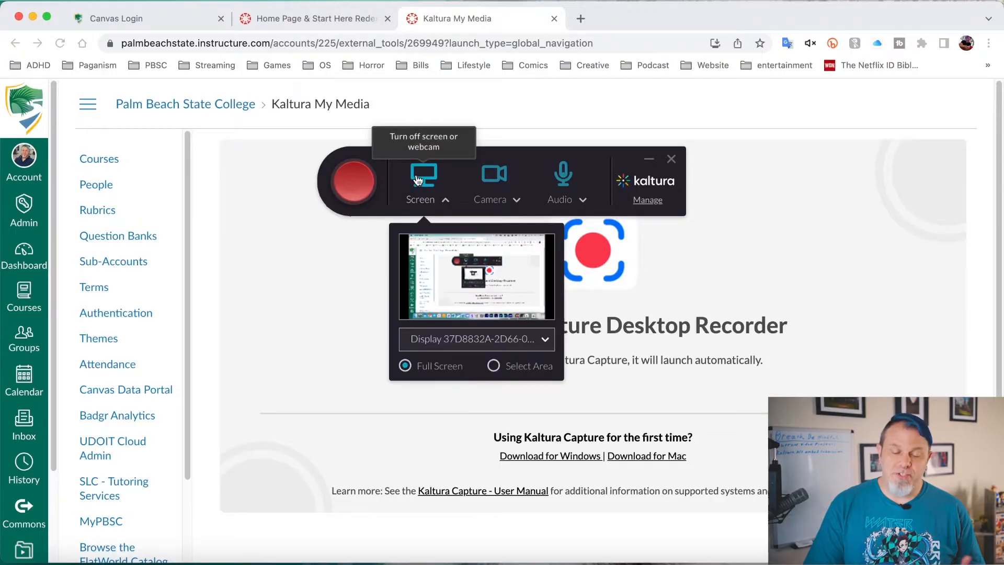
mouse_move(493, 176)
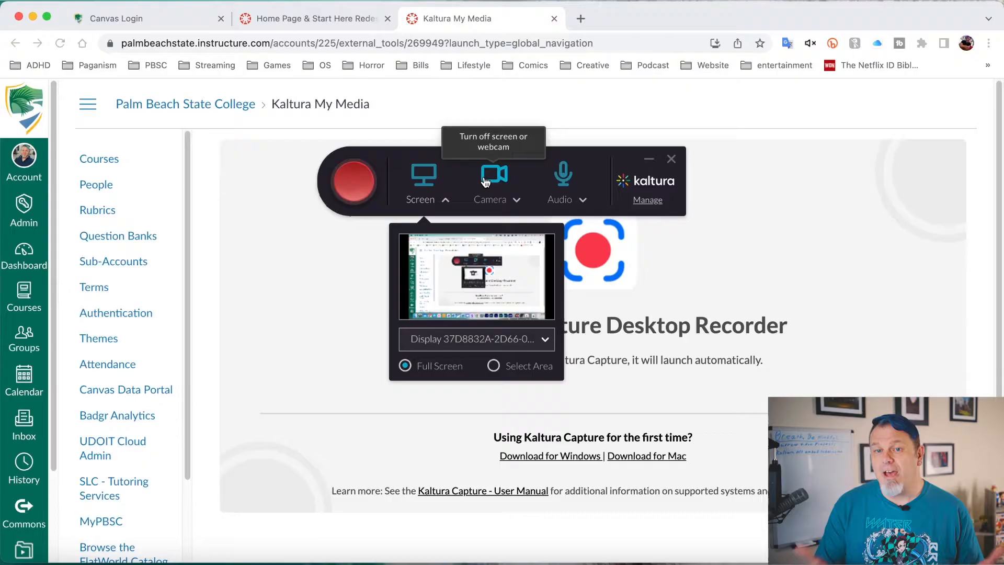
mouse_move(351, 192)
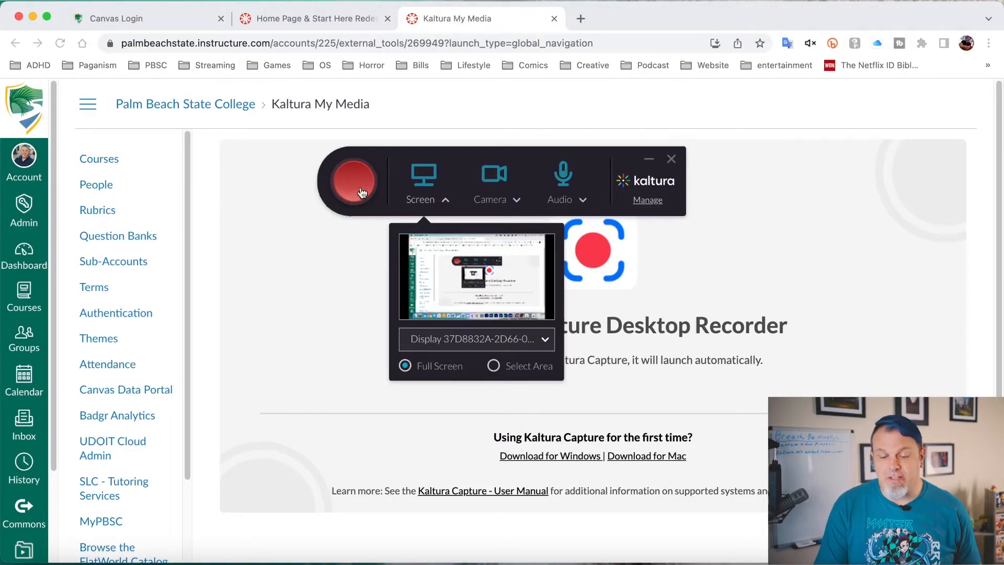
mouse_move(351, 192)
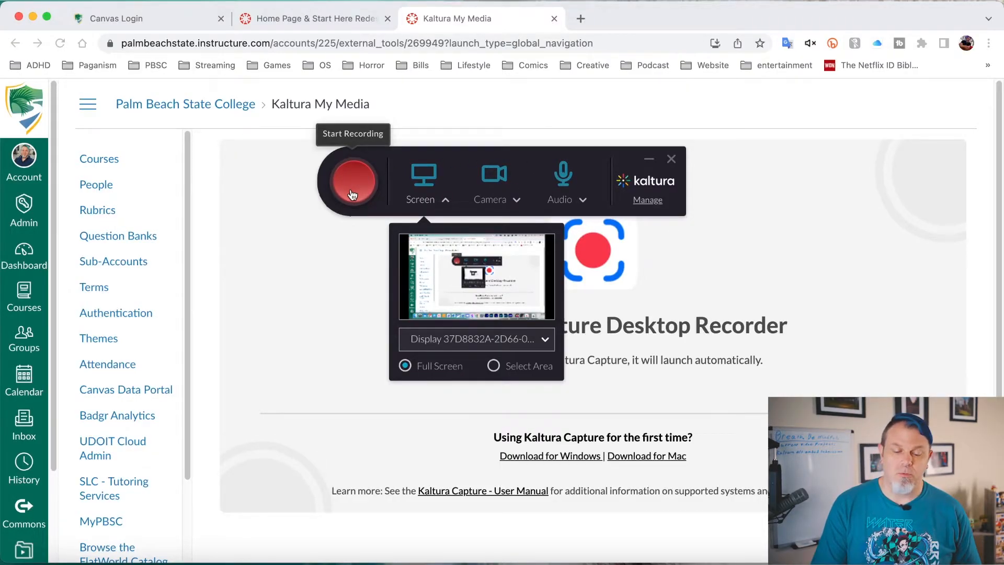
click(350, 181)
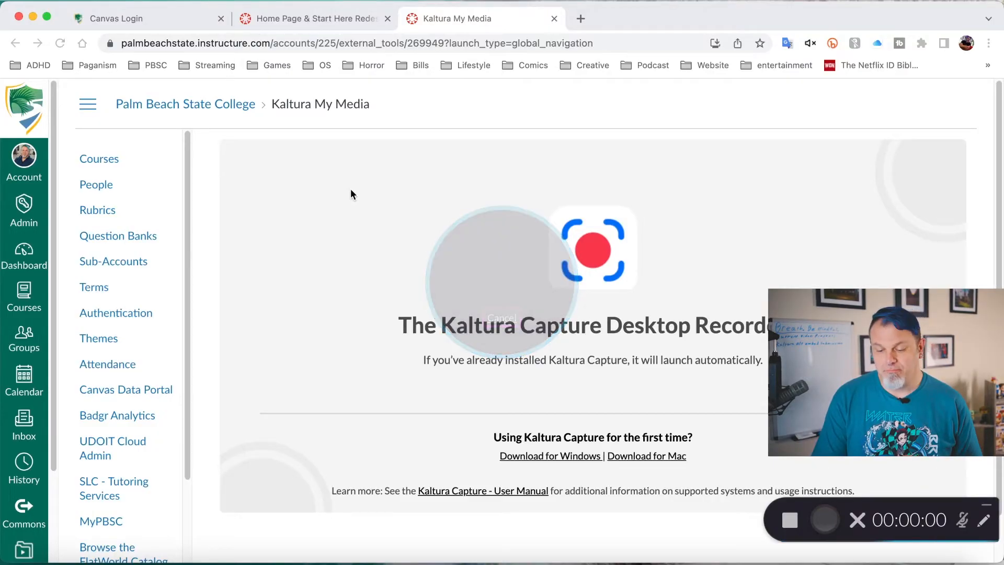
click(825, 520)
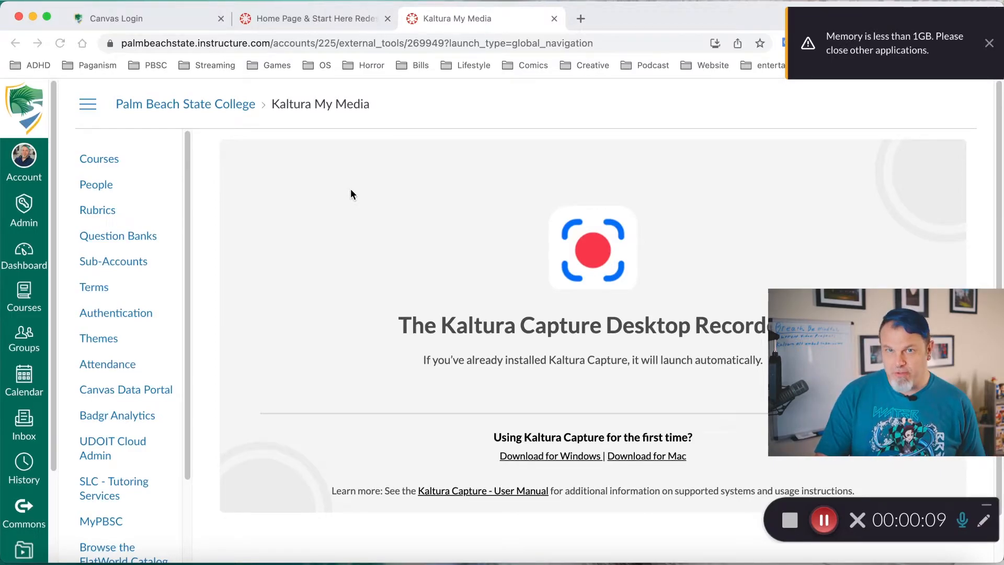
click(988, 43)
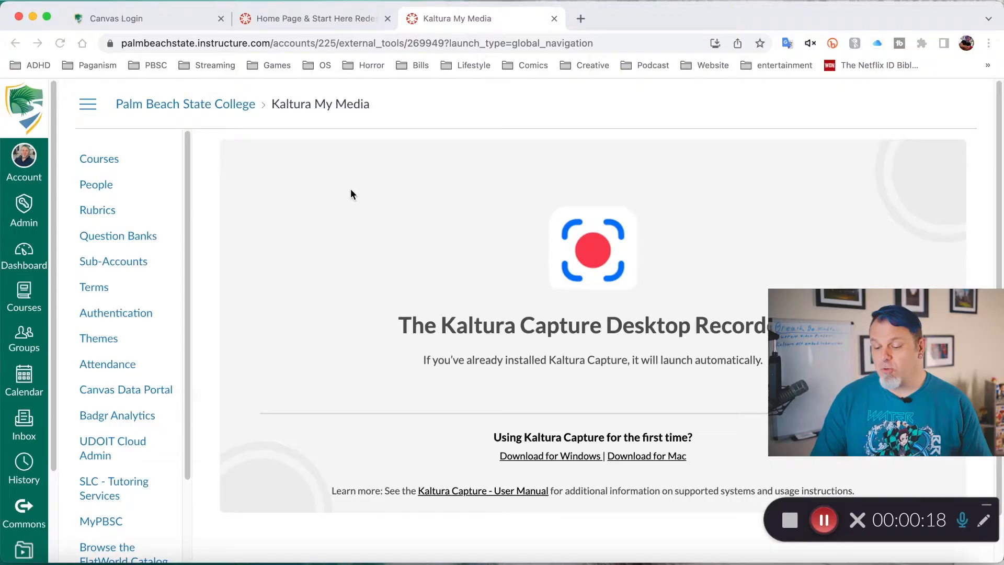
mouse_move(699, 465)
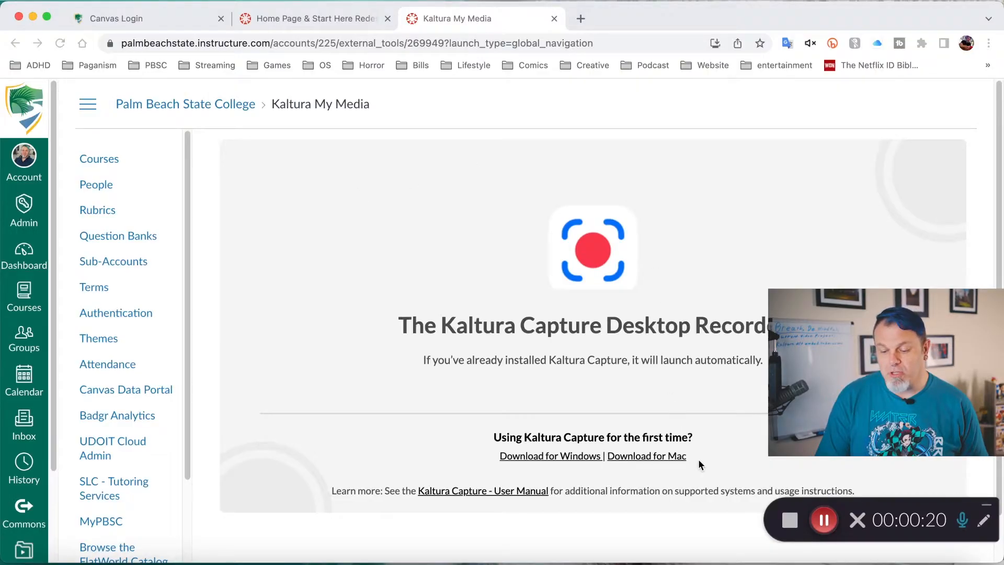
mouse_move(788, 519)
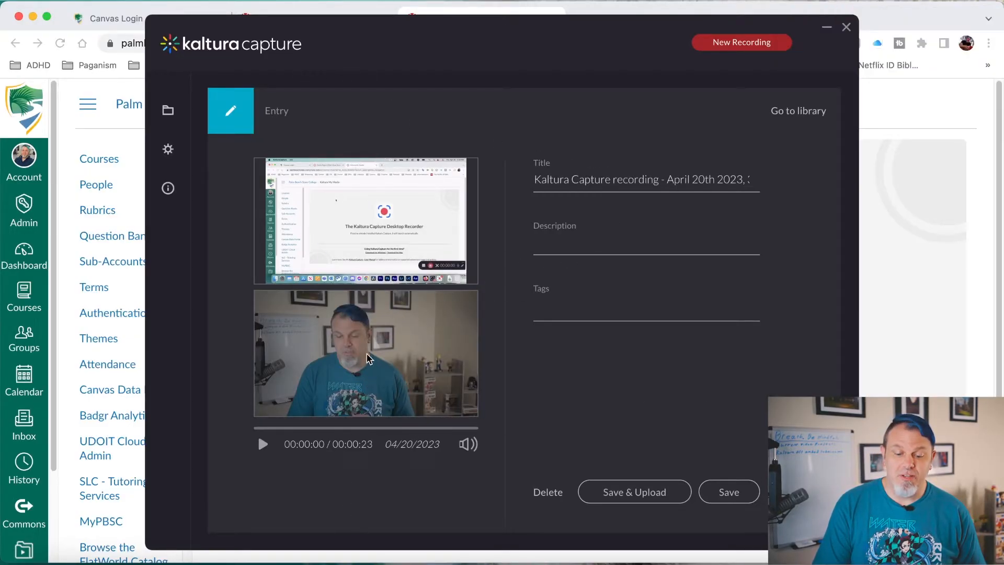
mouse_move(314, 221)
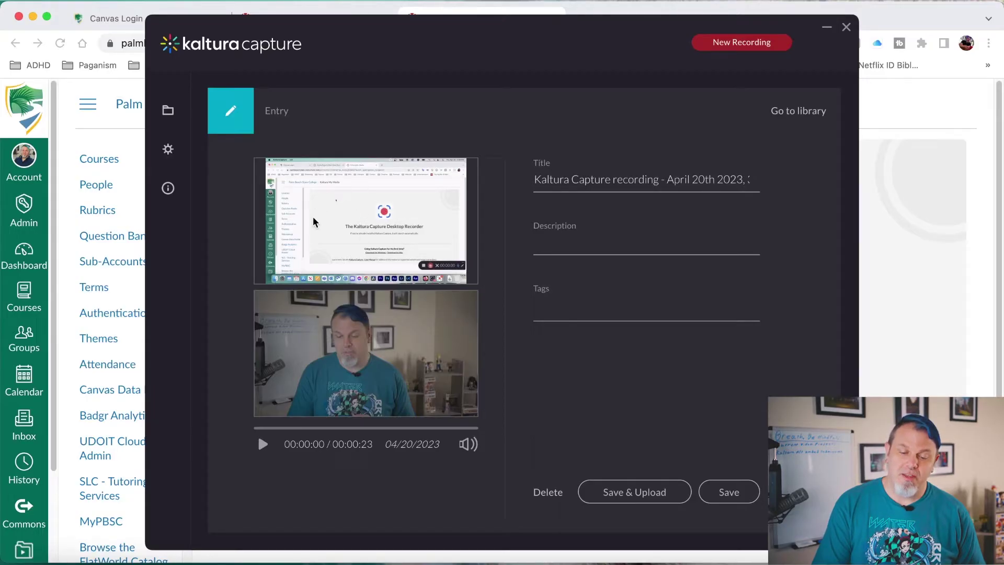
mouse_move(374, 230)
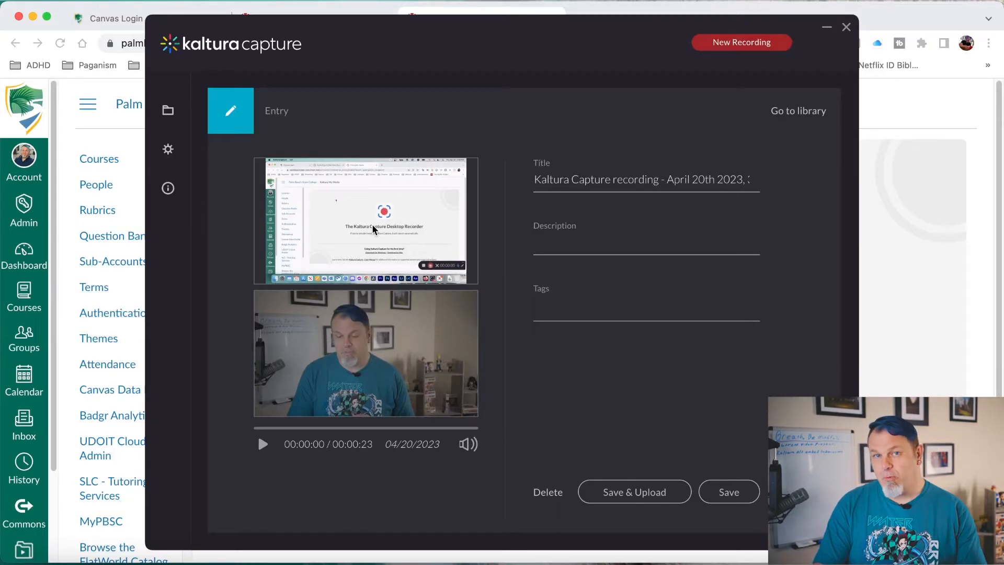
mouse_move(521, 255)
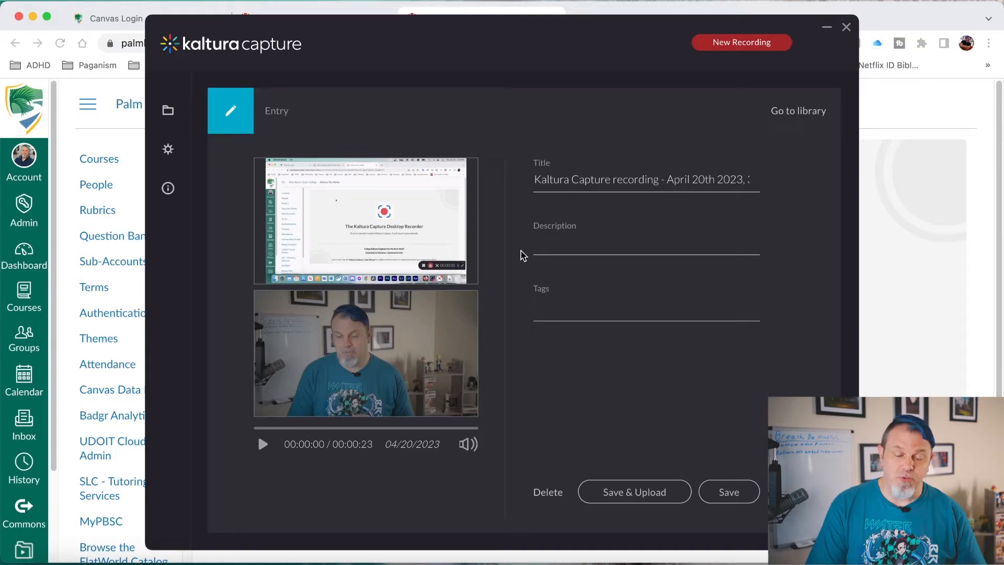
Title the recording 'Test Video 3' and save and upload it to the Kaltura library.
triple_click(639, 179)
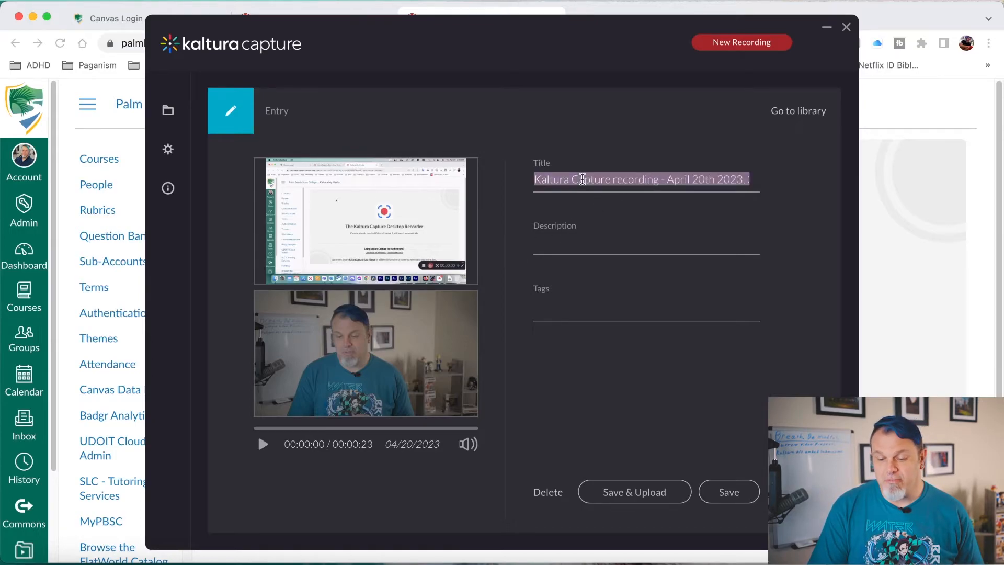
text(Test)
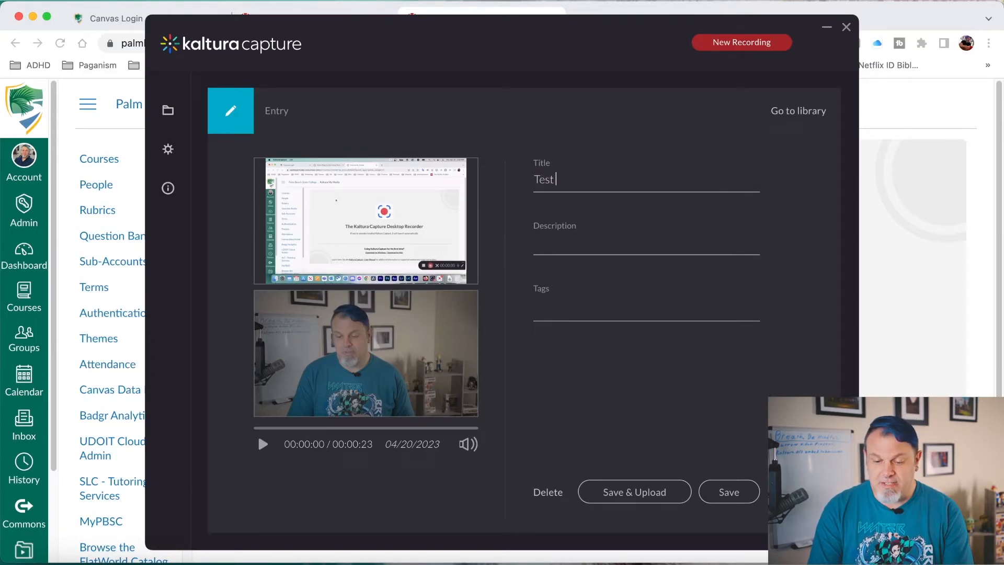
text(Video)
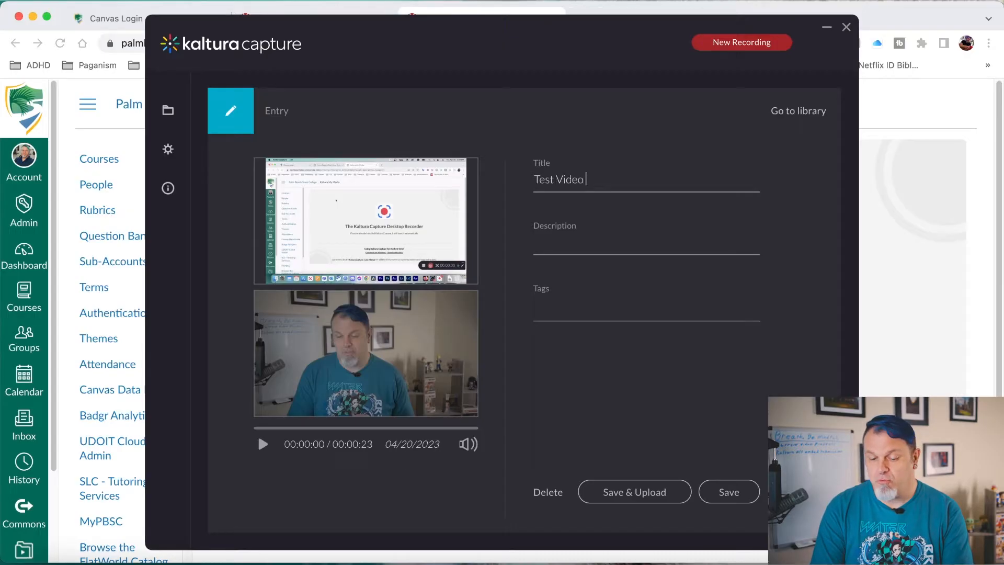
text(3)
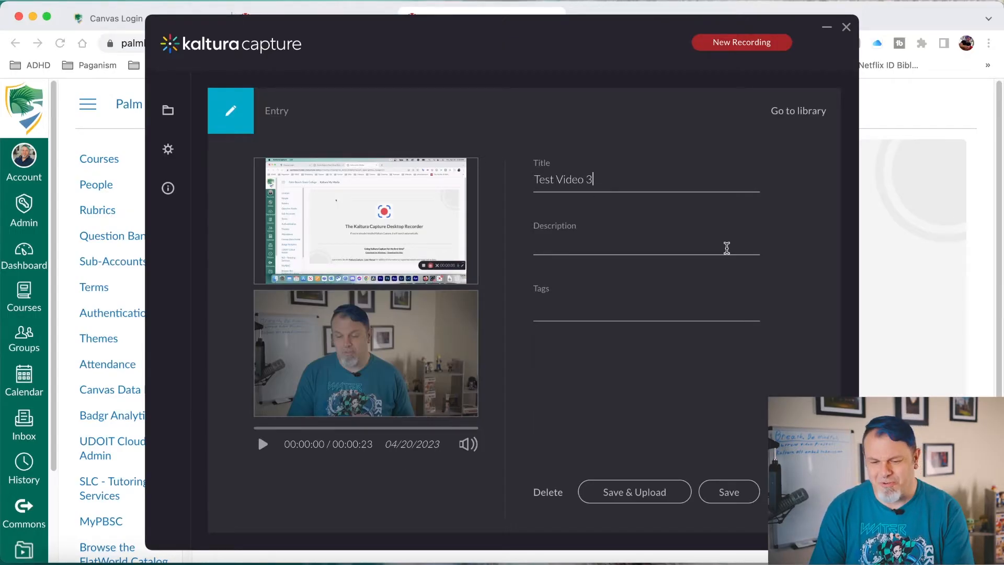
mouse_move(633, 491)
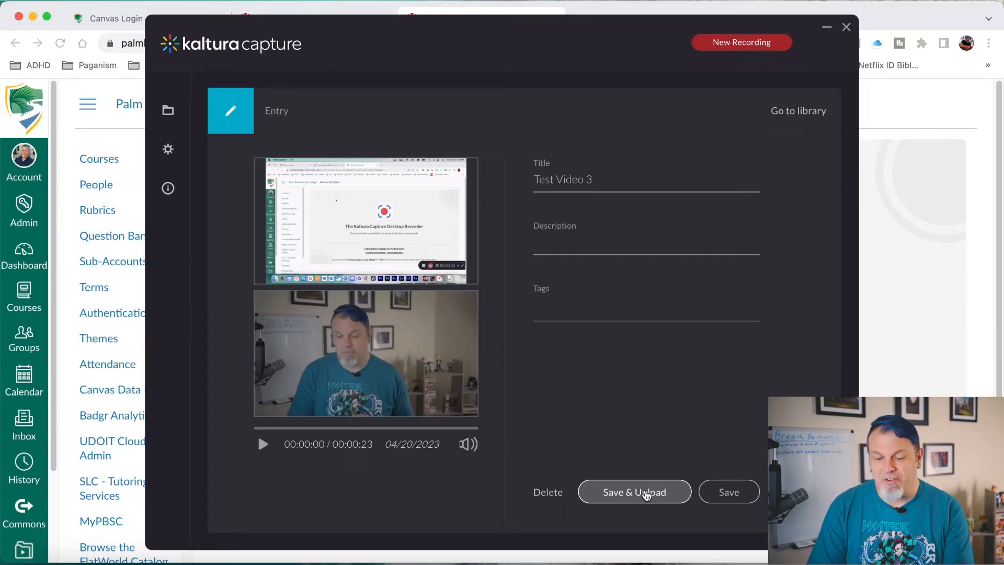
click(634, 491)
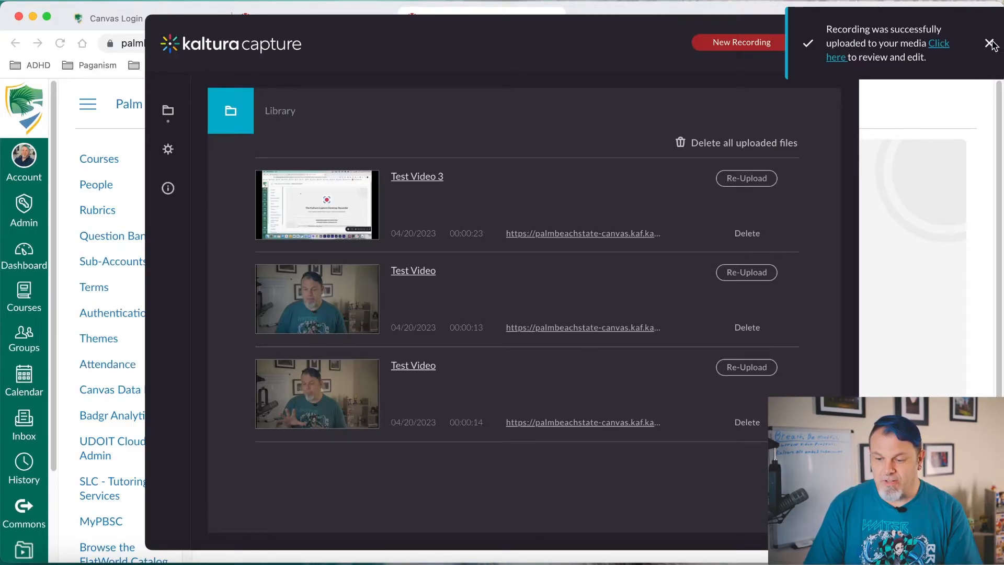
Dismiss the upload notice and start a new attempt on the course's Kaltura Submission assignment.
click(991, 43)
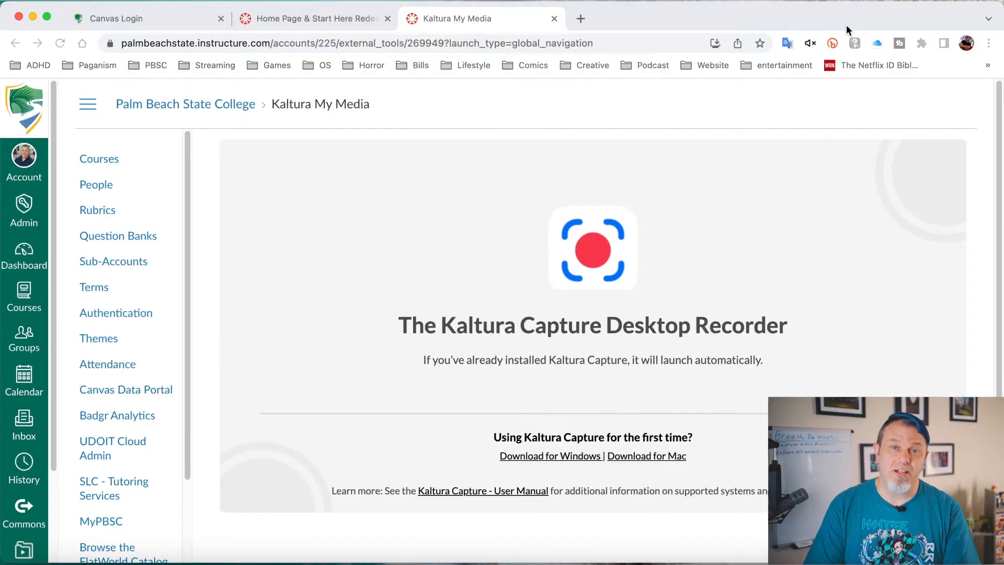
mouse_move(446, 104)
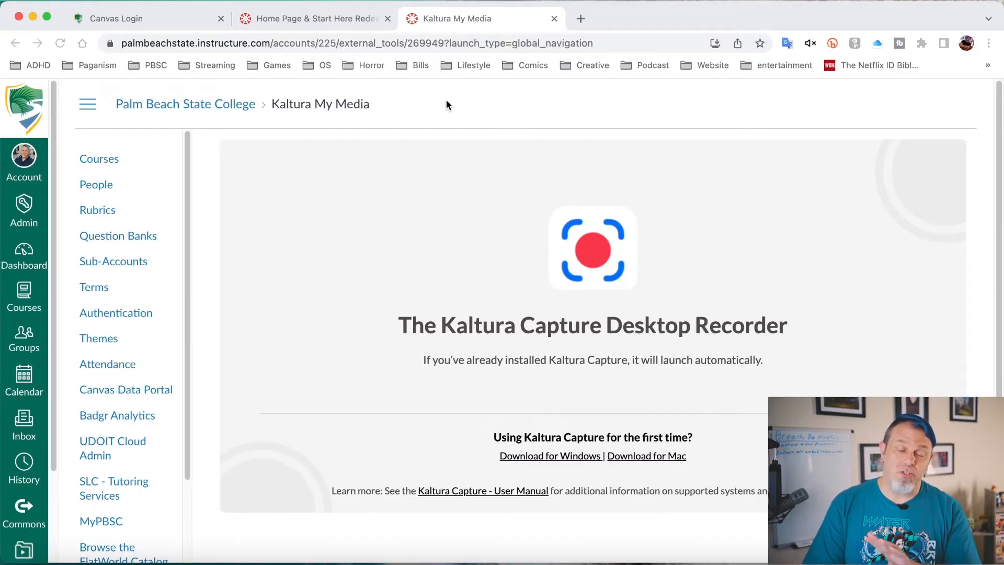
click(314, 18)
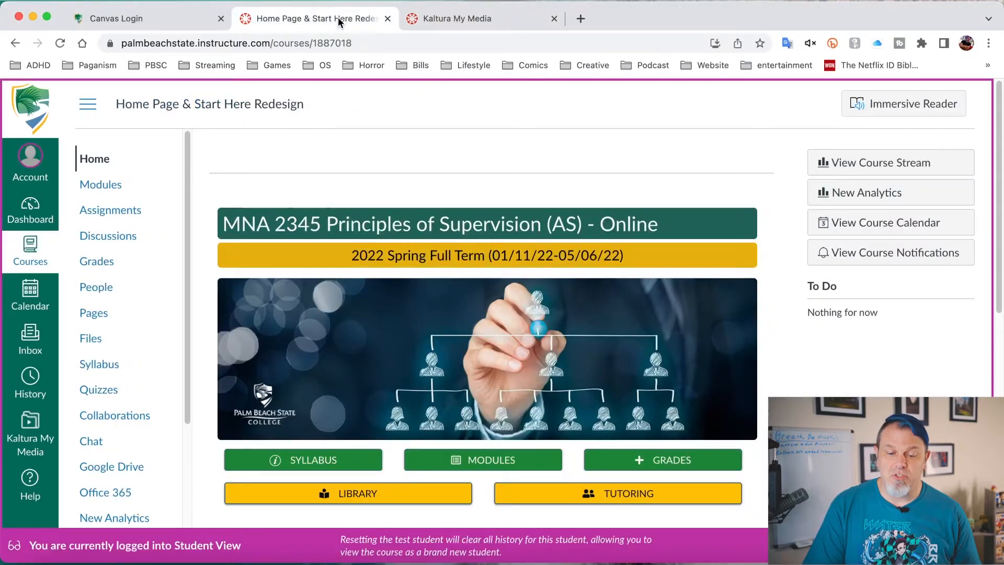
scroll(down, 3)
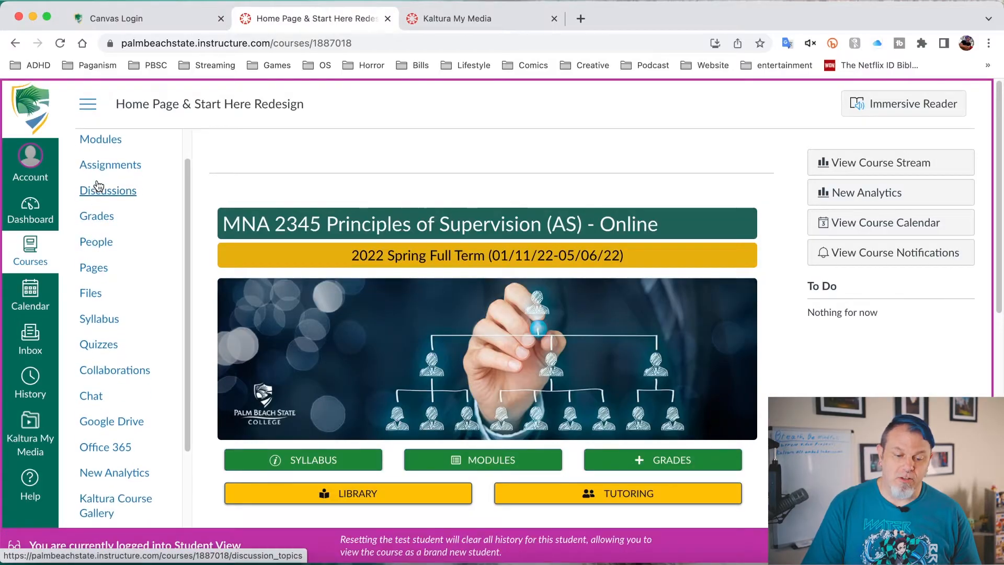
click(110, 164)
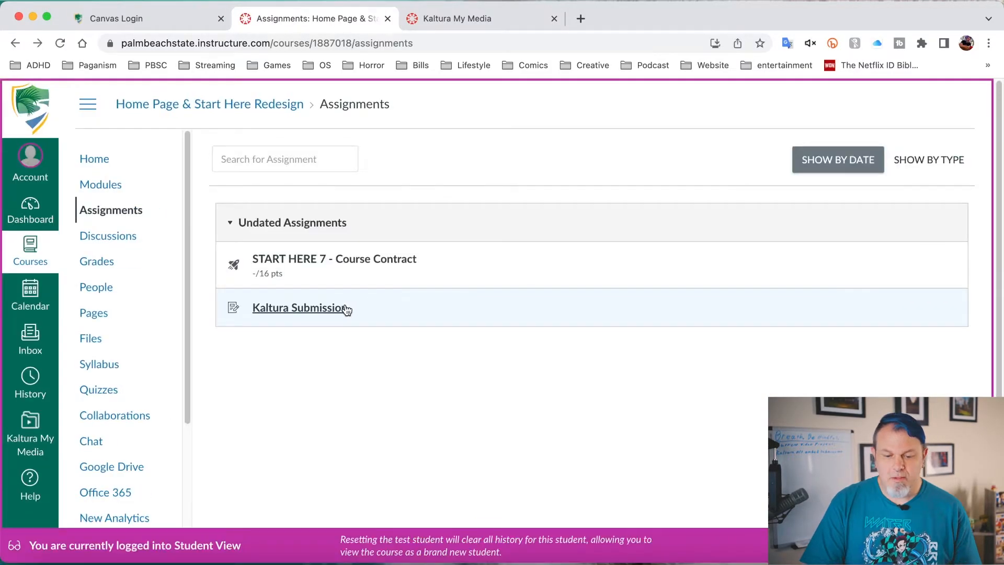
click(299, 307)
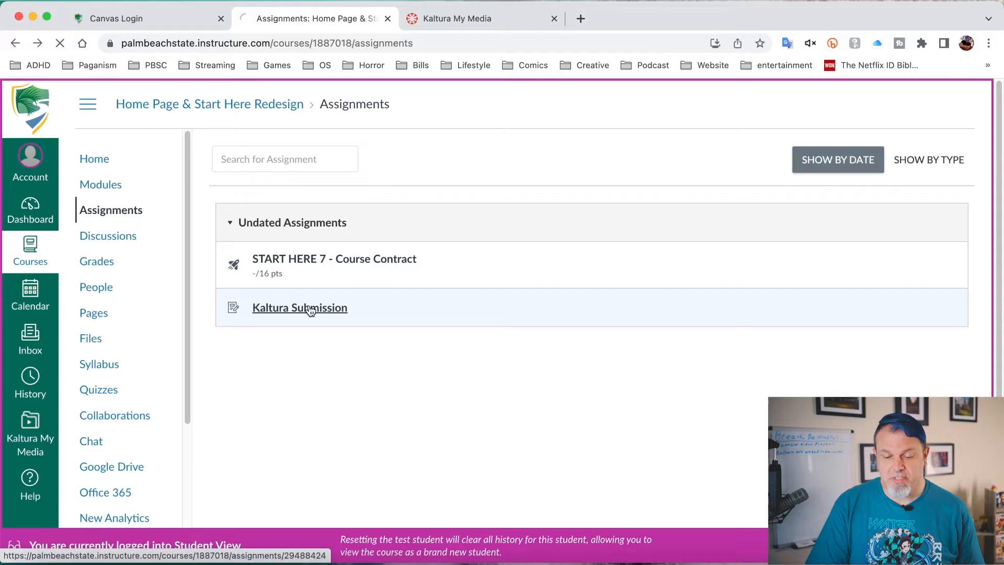
click(299, 308)
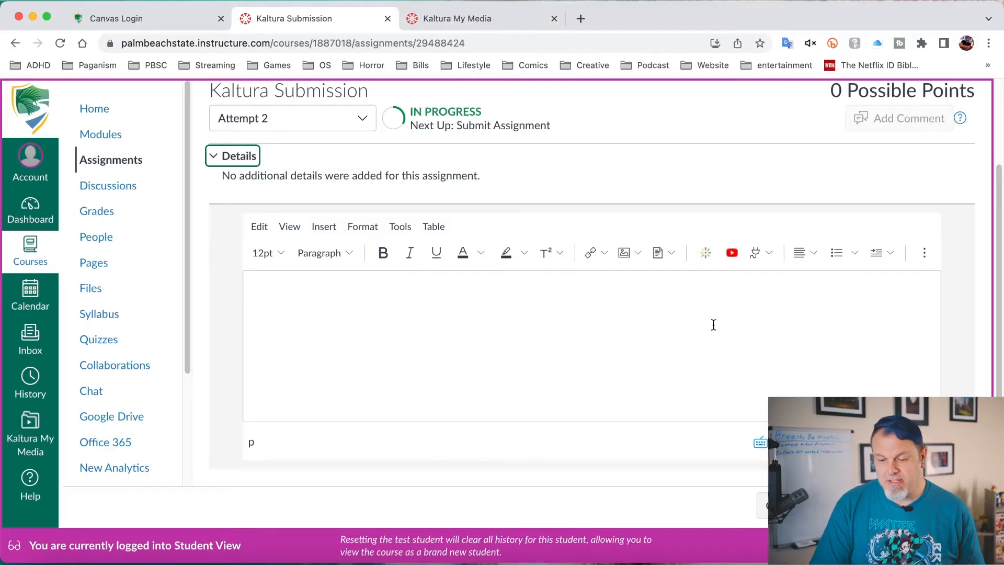
mouse_move(705, 252)
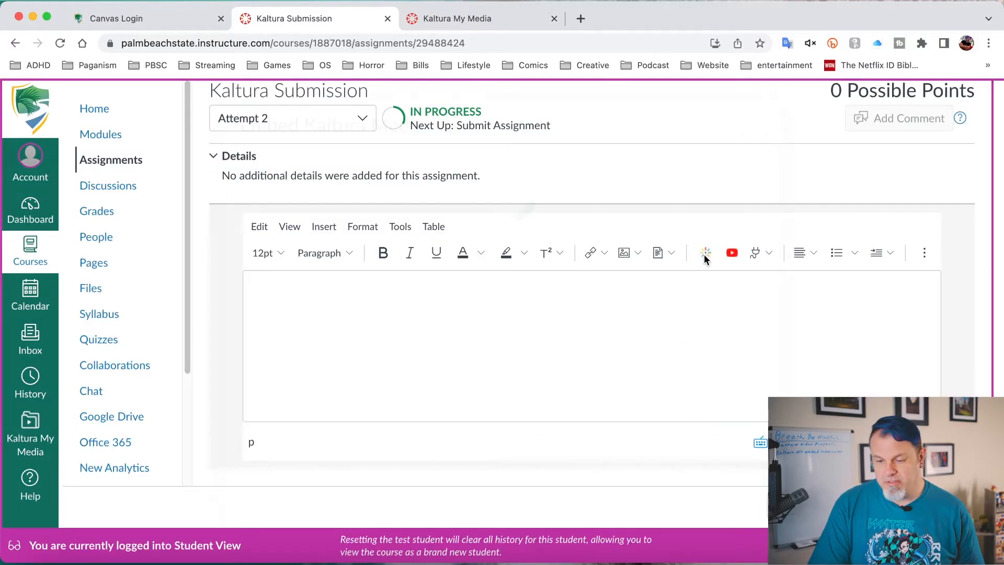
Embed the Kaltura recording from My Media into the submission's text entry box.
click(705, 251)
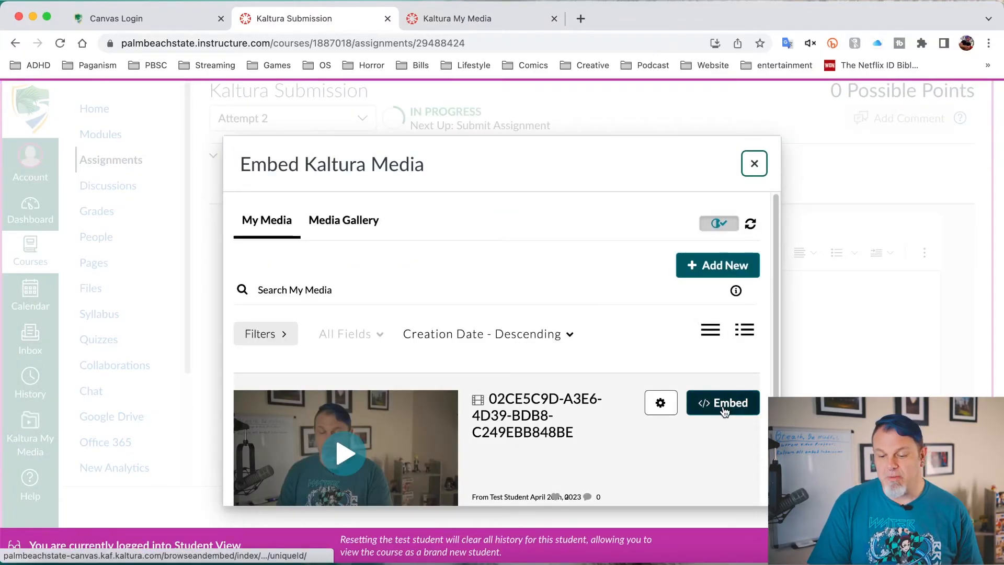
click(723, 401)
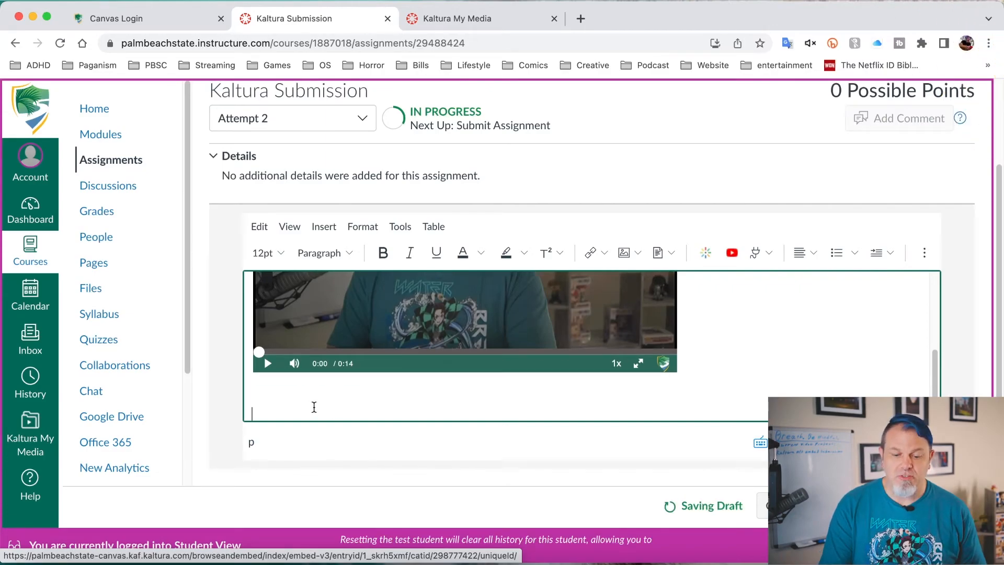
mouse_move(323, 226)
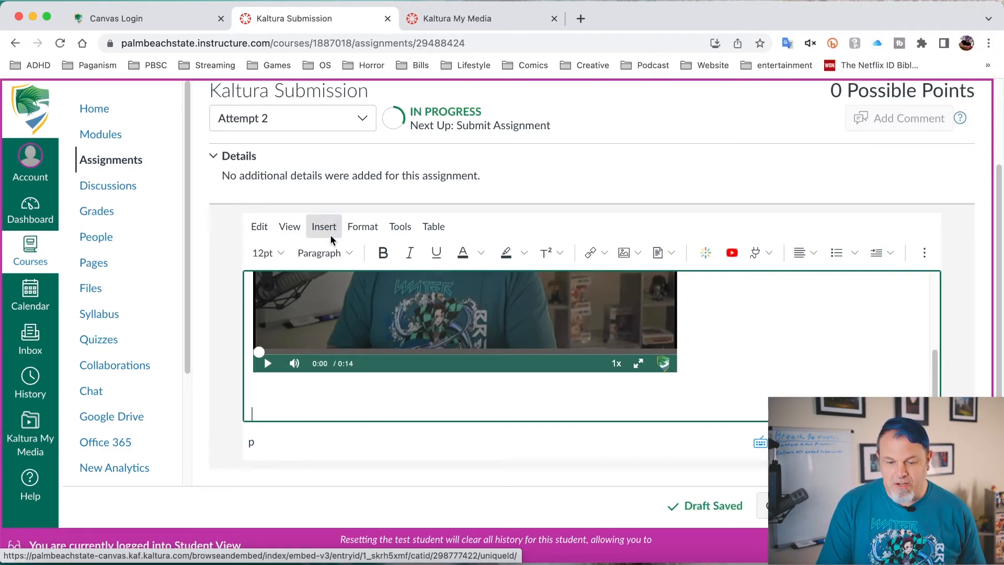
Upload Template-Tutorials.docx via Insert > Document so it links below the embedded video.
click(323, 226)
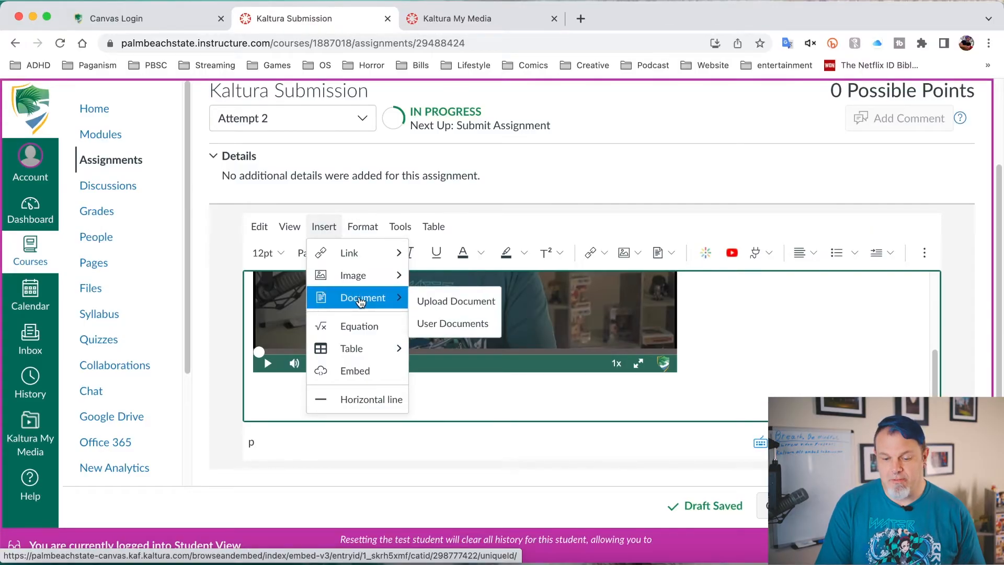
click(456, 301)
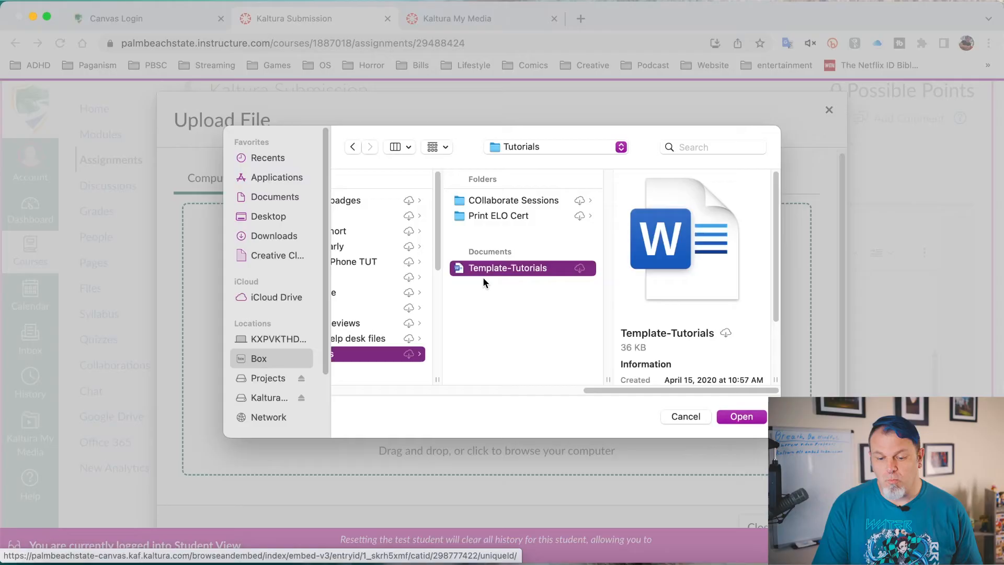
mouse_move(734, 416)
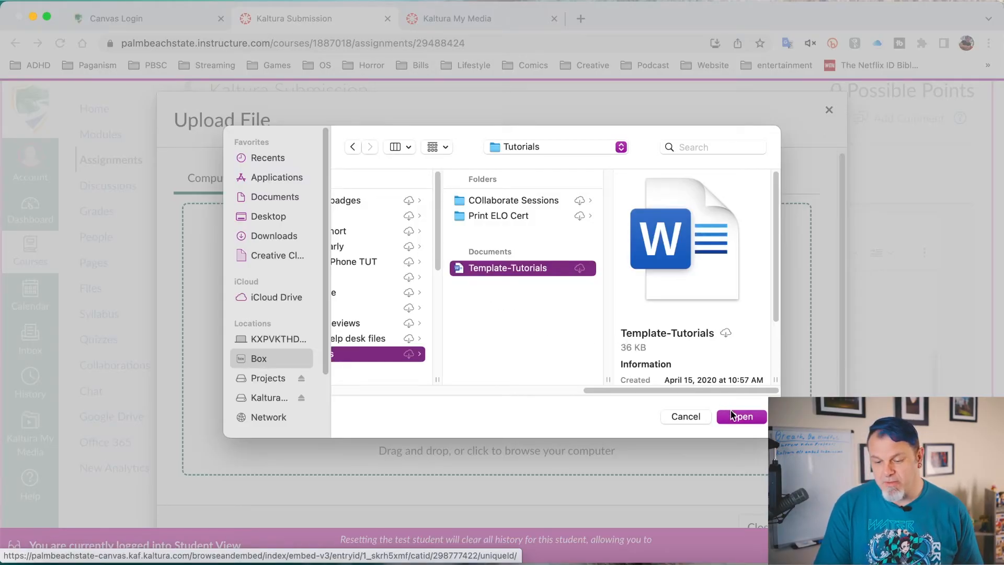
click(740, 416)
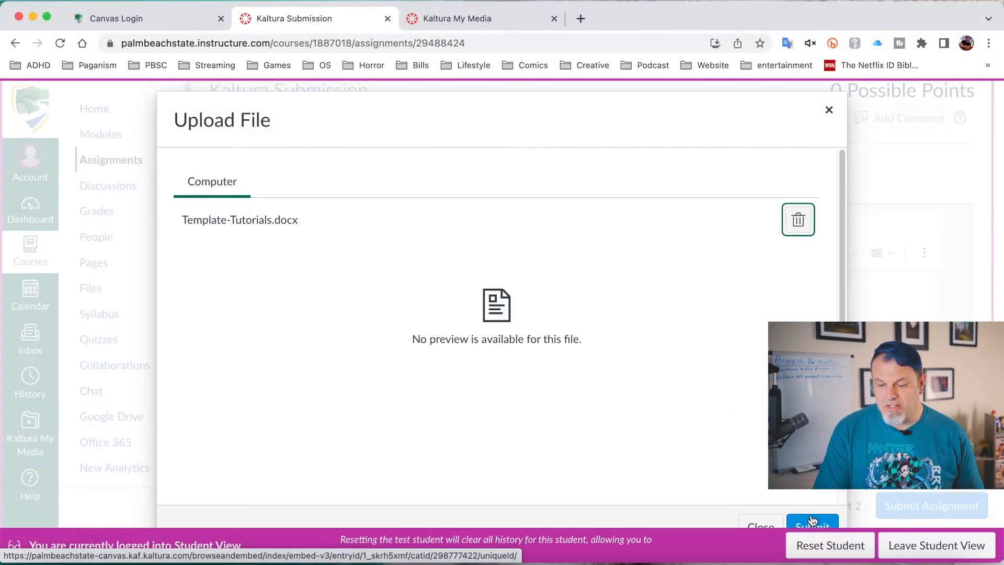
click(811, 525)
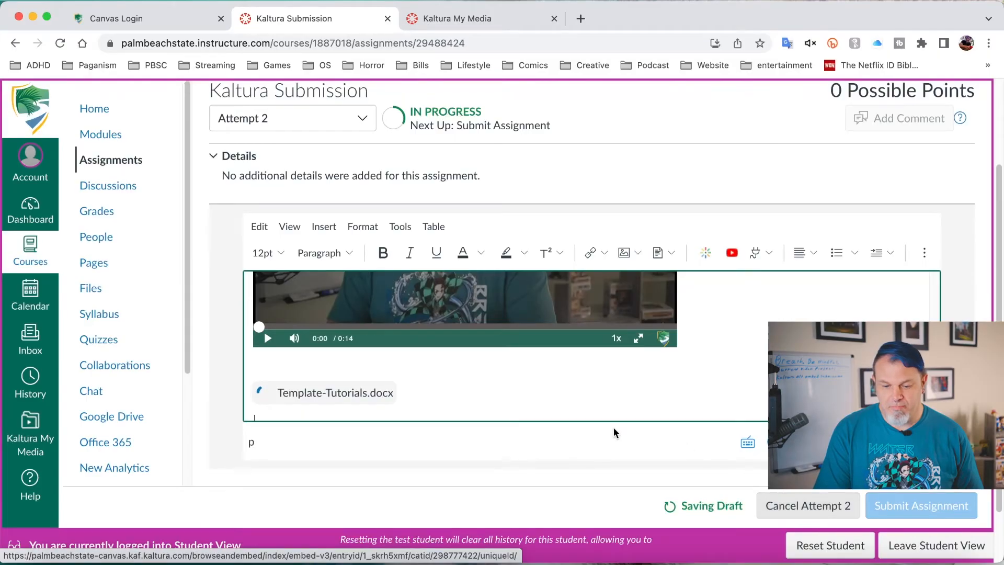
click(335, 392)
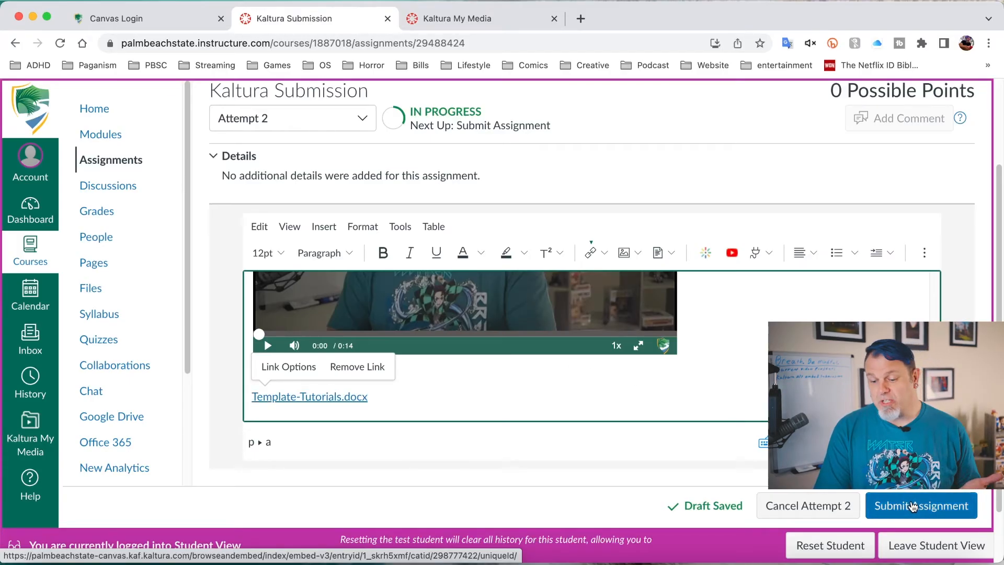
Submit Attempt 2, then preview the attached Template-Tutorials.docx and close the preview.
click(920, 504)
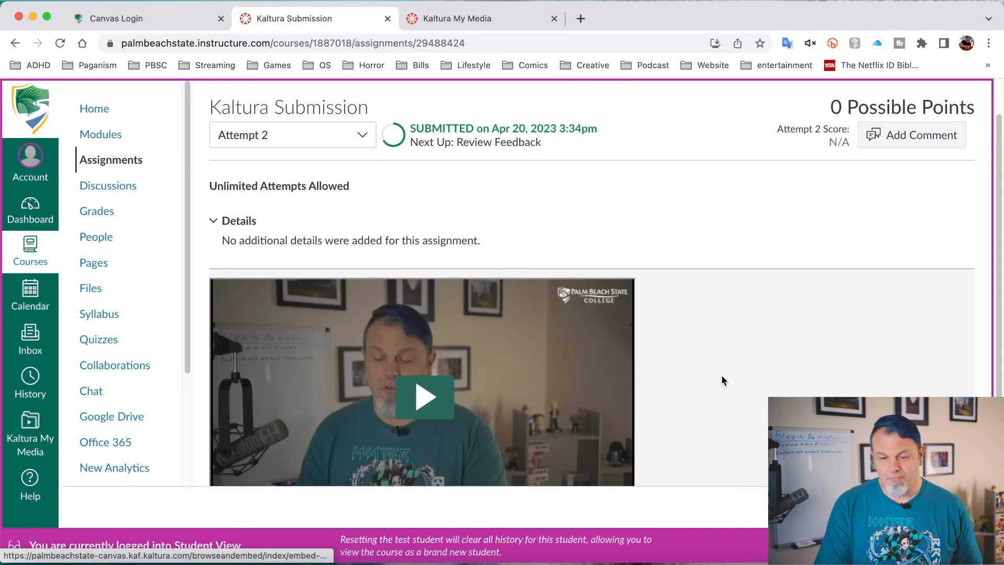
scroll(down, 3)
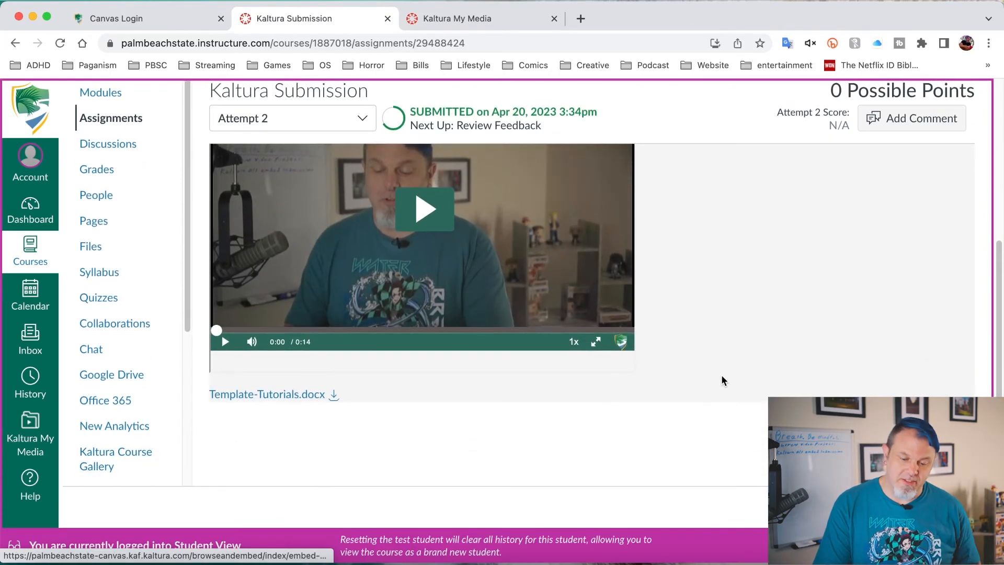
mouse_move(359, 302)
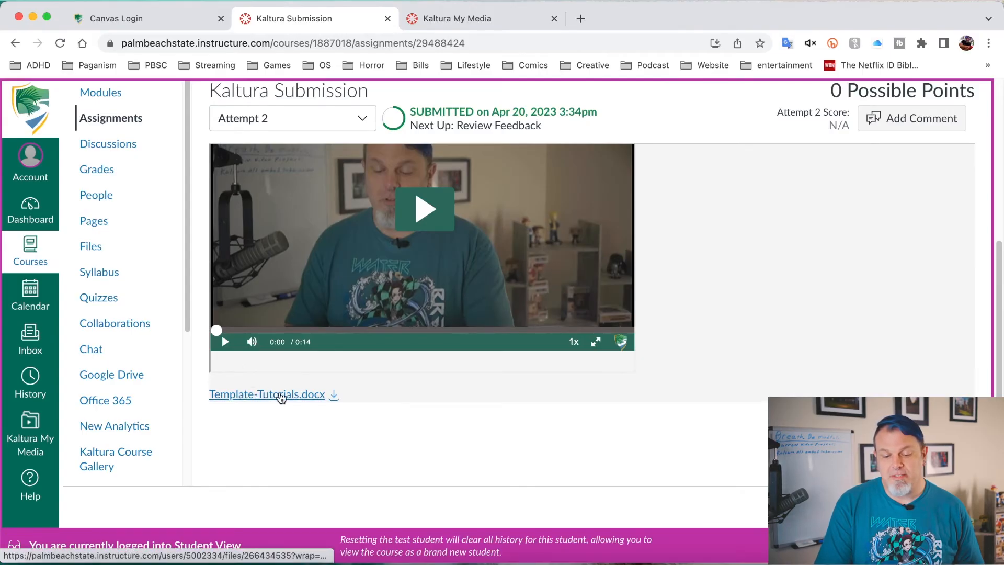
click(266, 394)
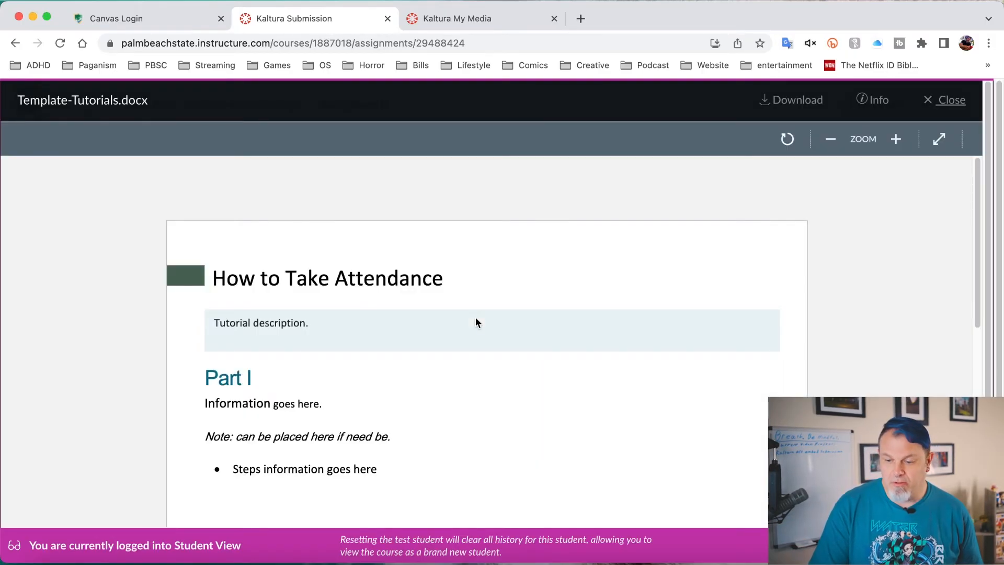
click(951, 101)
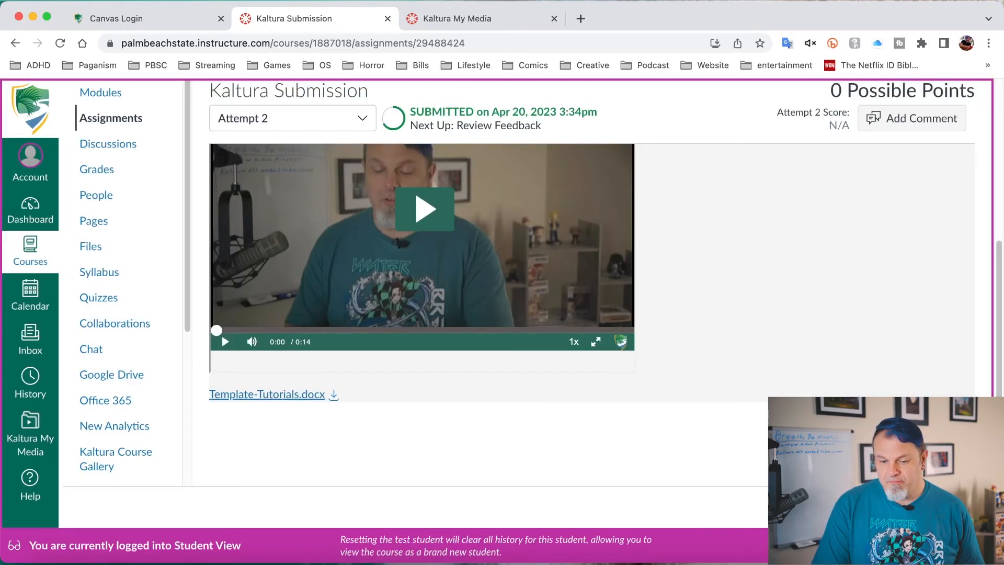
scroll(up, 3)
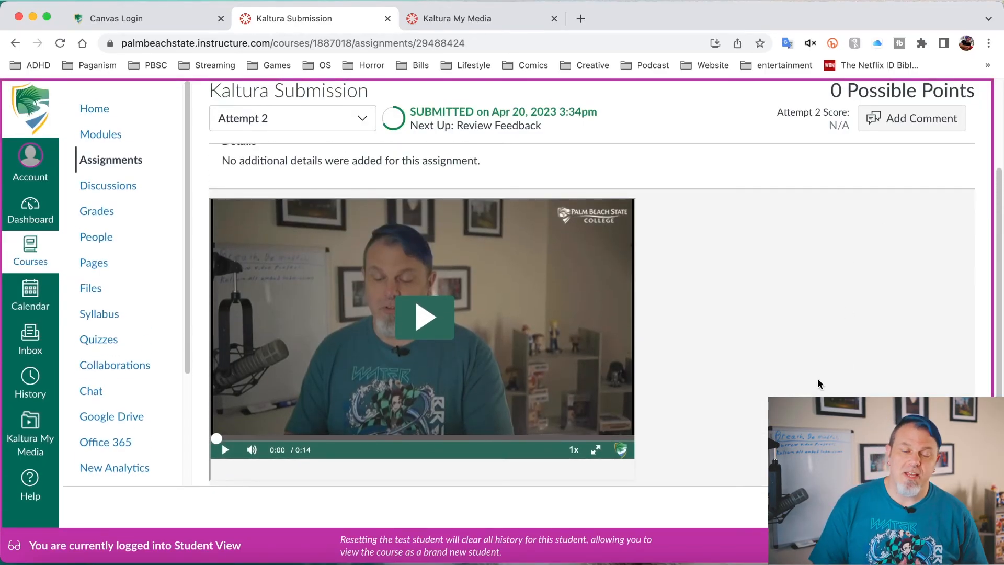